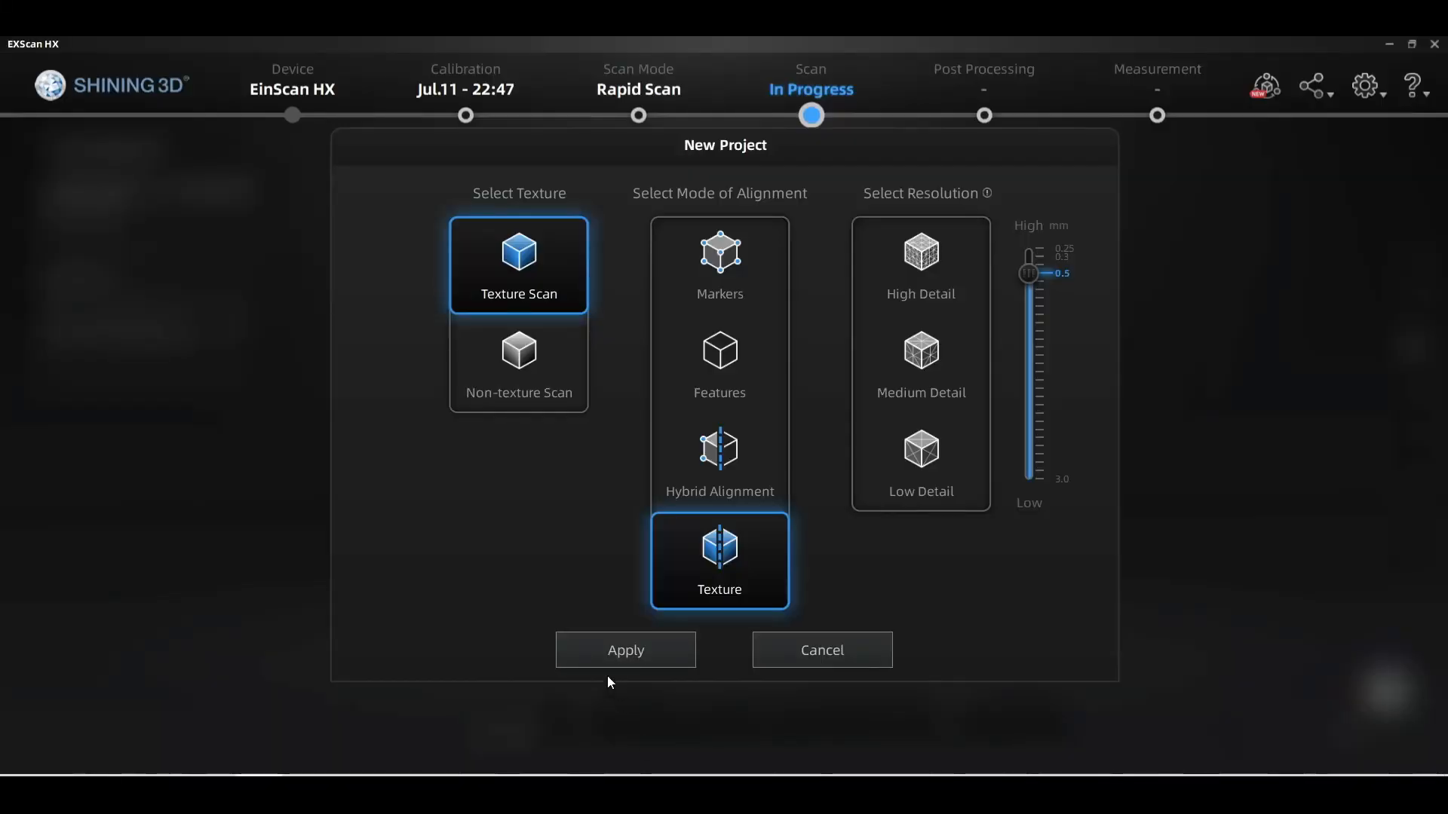
- Choose Hybrid Alignment for the Texture Scan project at 0.5 mm resolution
{"action": "left_click", "coordinate": [625, 650]}
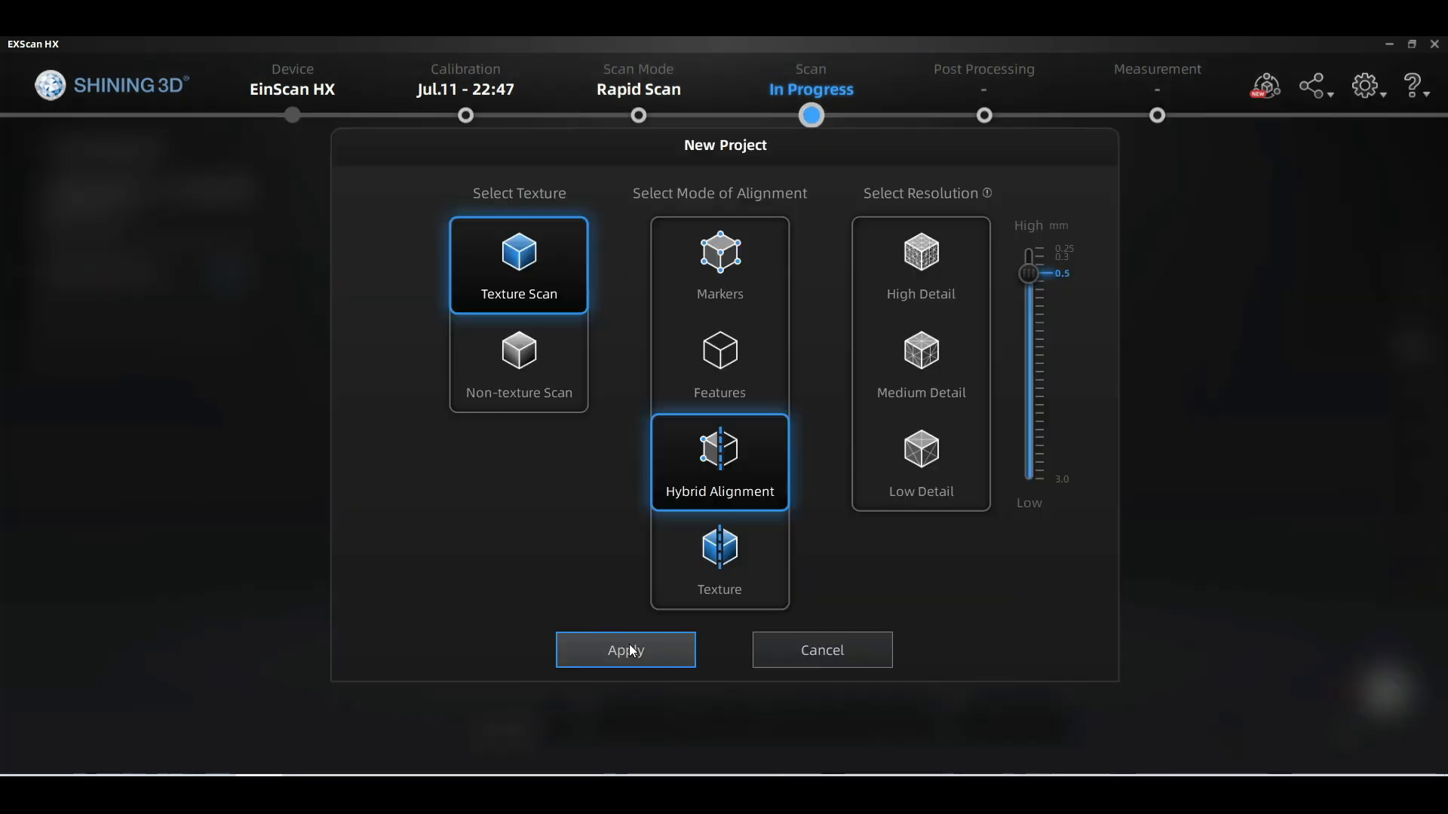
- Create the project, toggle the camera feed, lower brightness, and enable Enhanced Recognition
{"action": "left_click", "coordinate": [626, 650]}
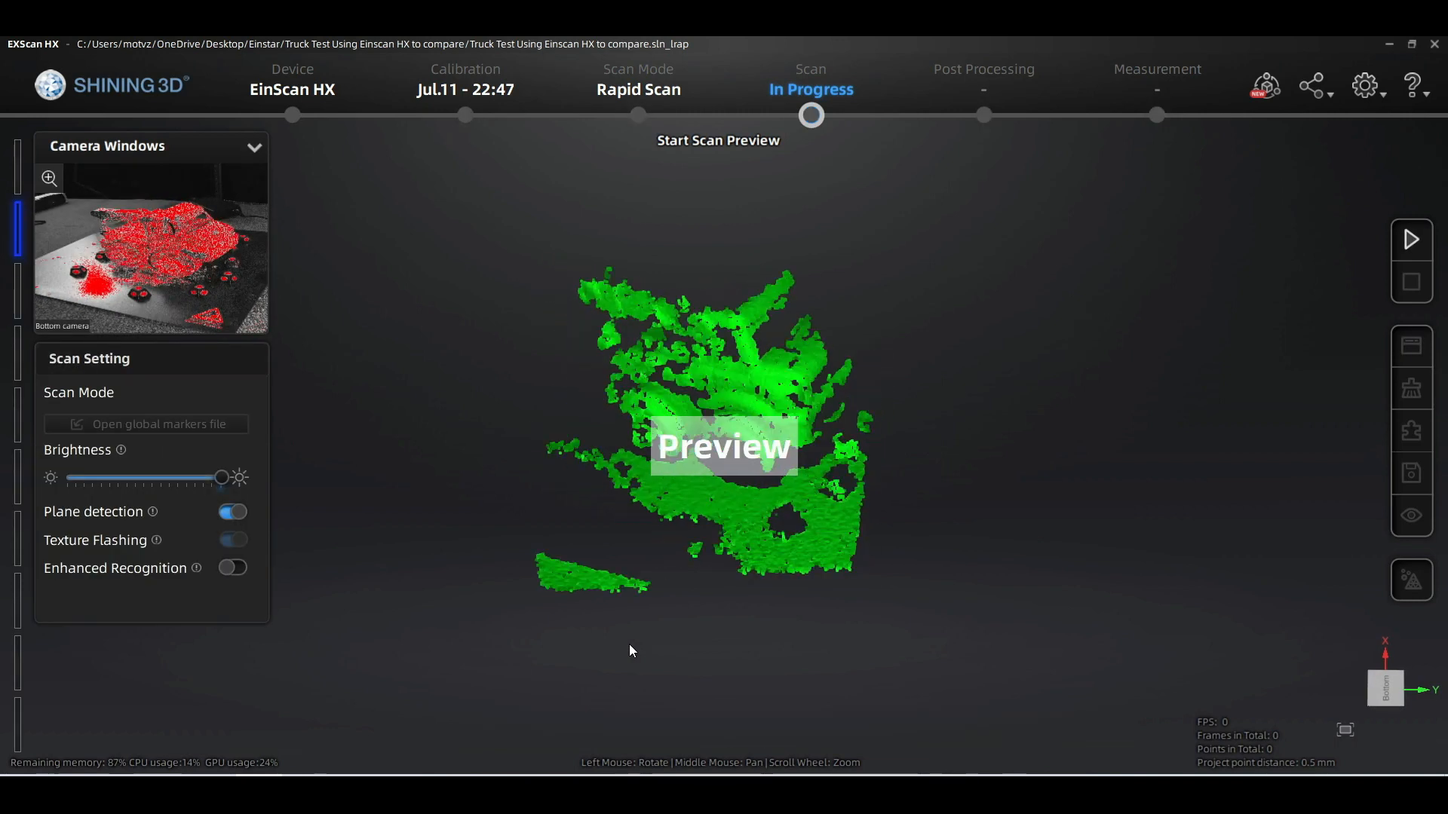
{"action": "left_click", "coordinate": [254, 146]}
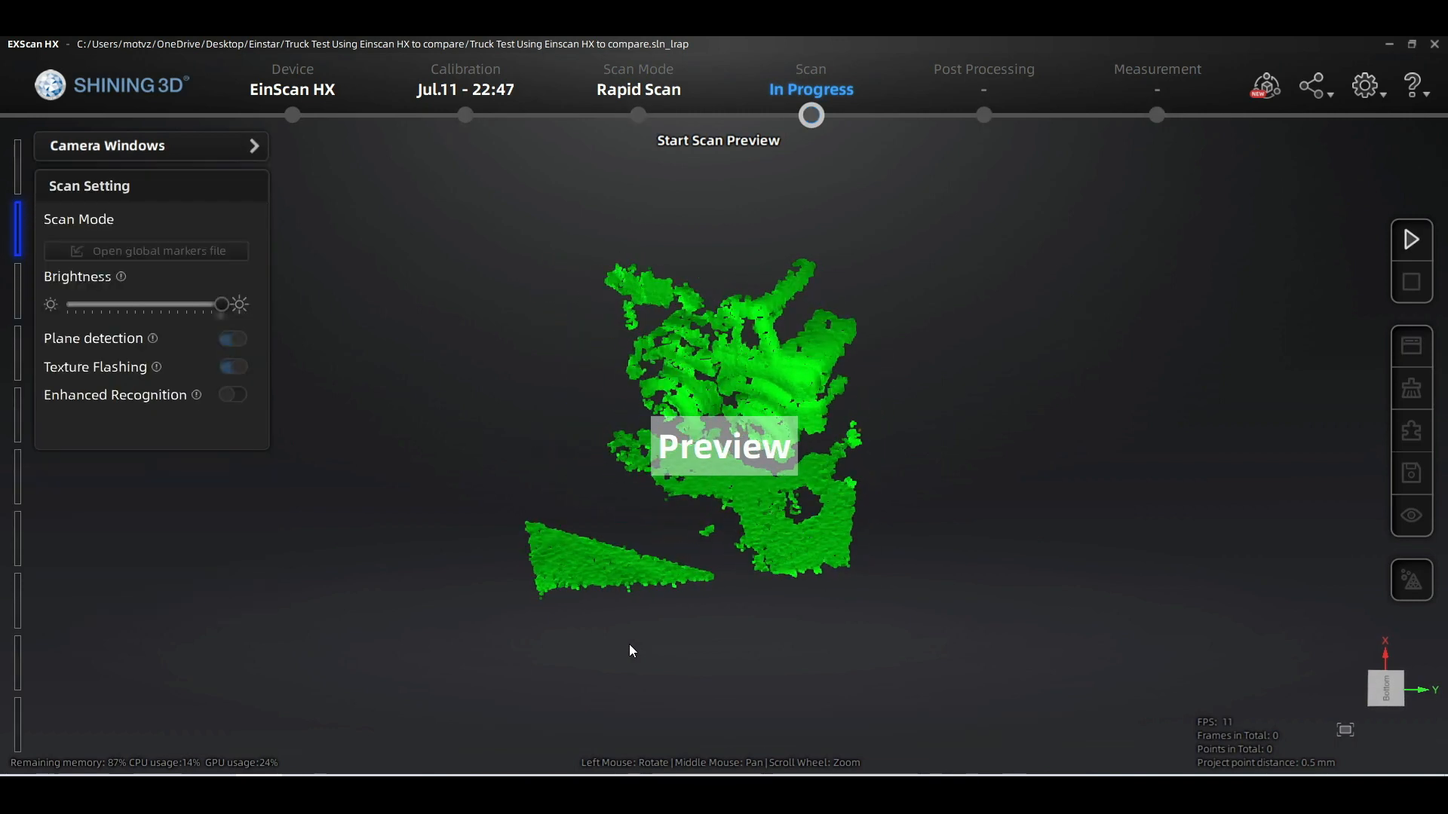
{"action": "left_click", "coordinate": [1410, 240]}
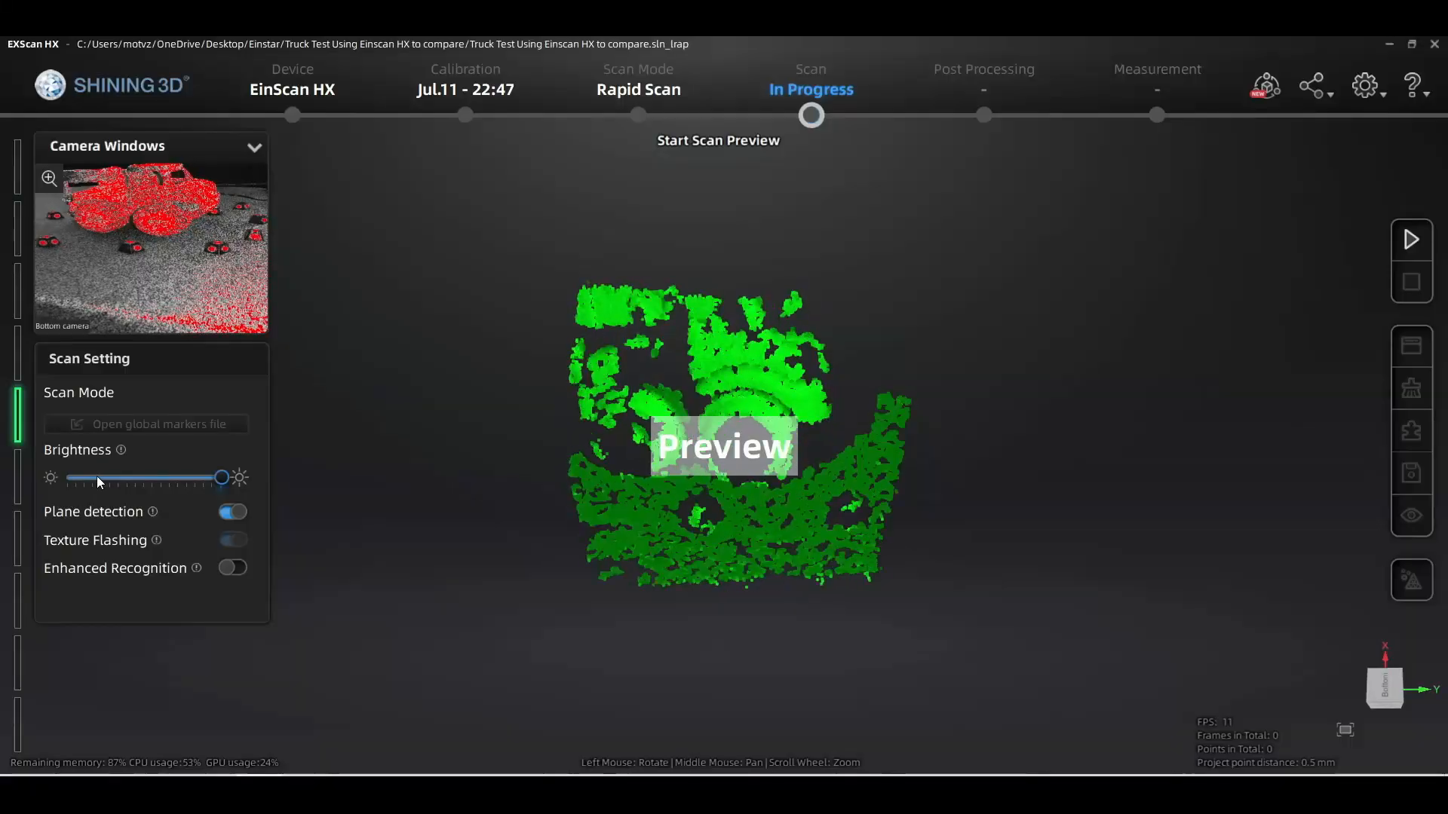
{"action": "left_click_drag", "start_coordinate": [222, 478], "coordinate": [99, 477]}
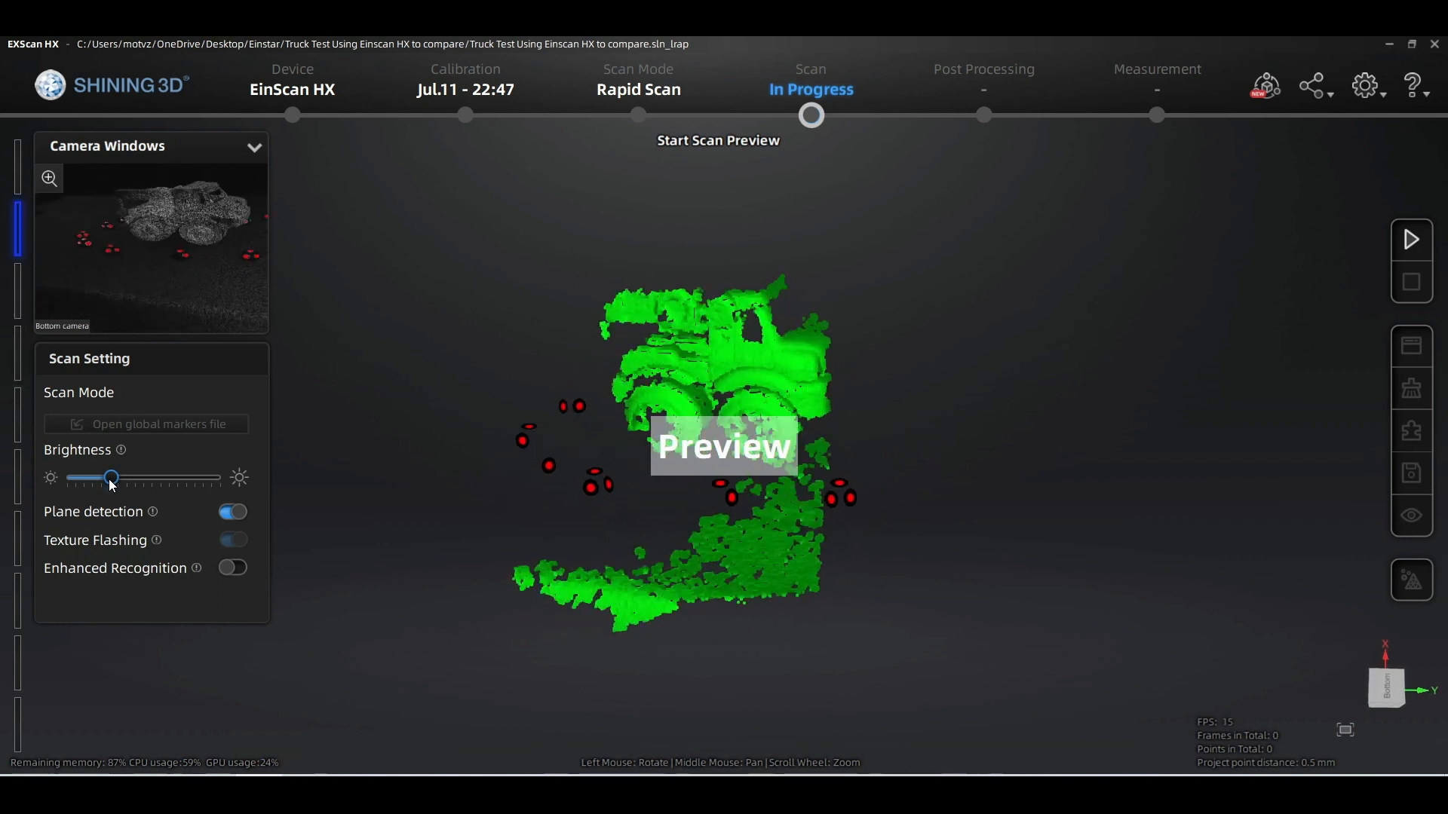
{"action": "left_click", "coordinate": [232, 568]}
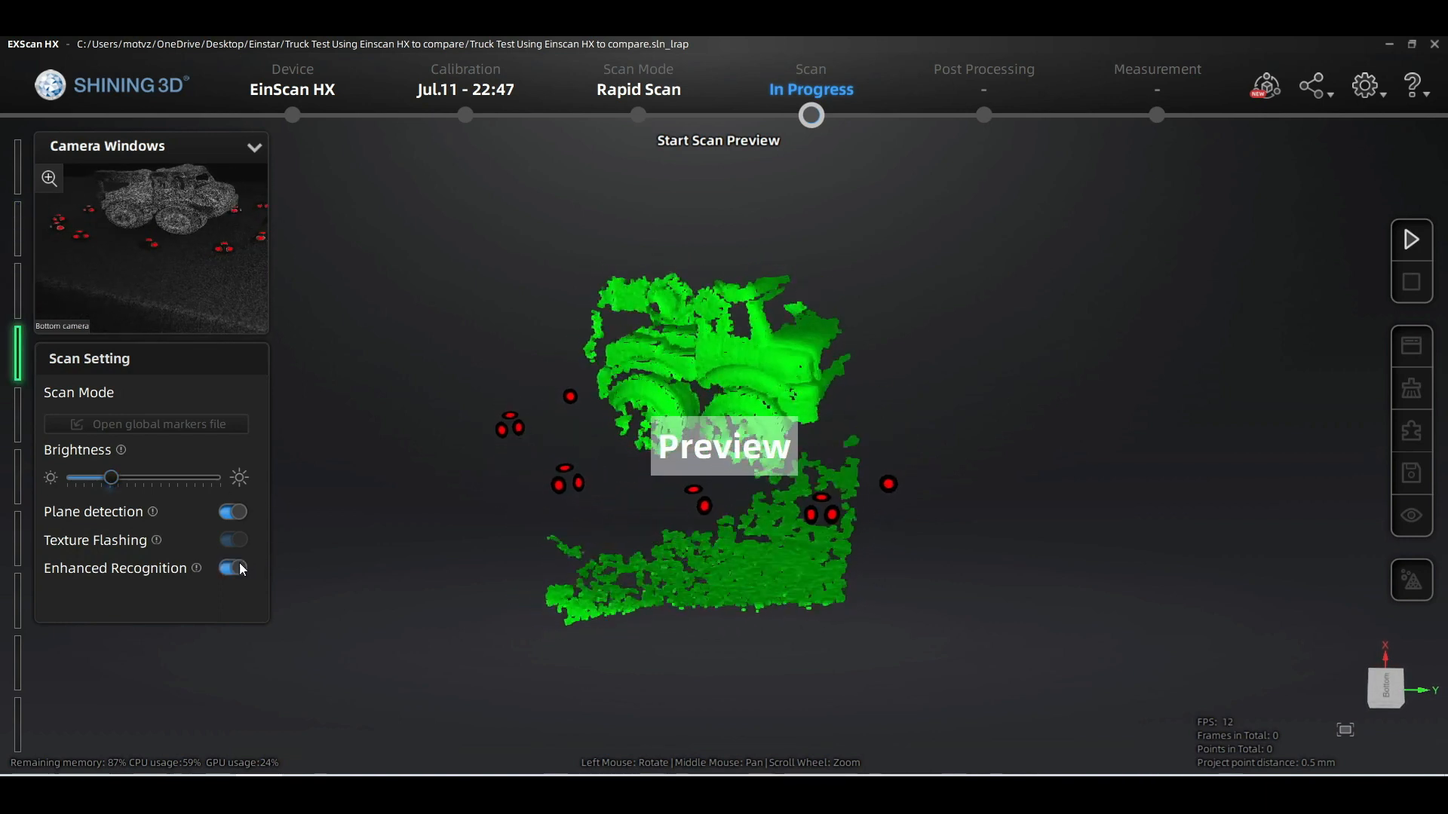
{"action": "mouse_move", "coordinate": [197, 568]}
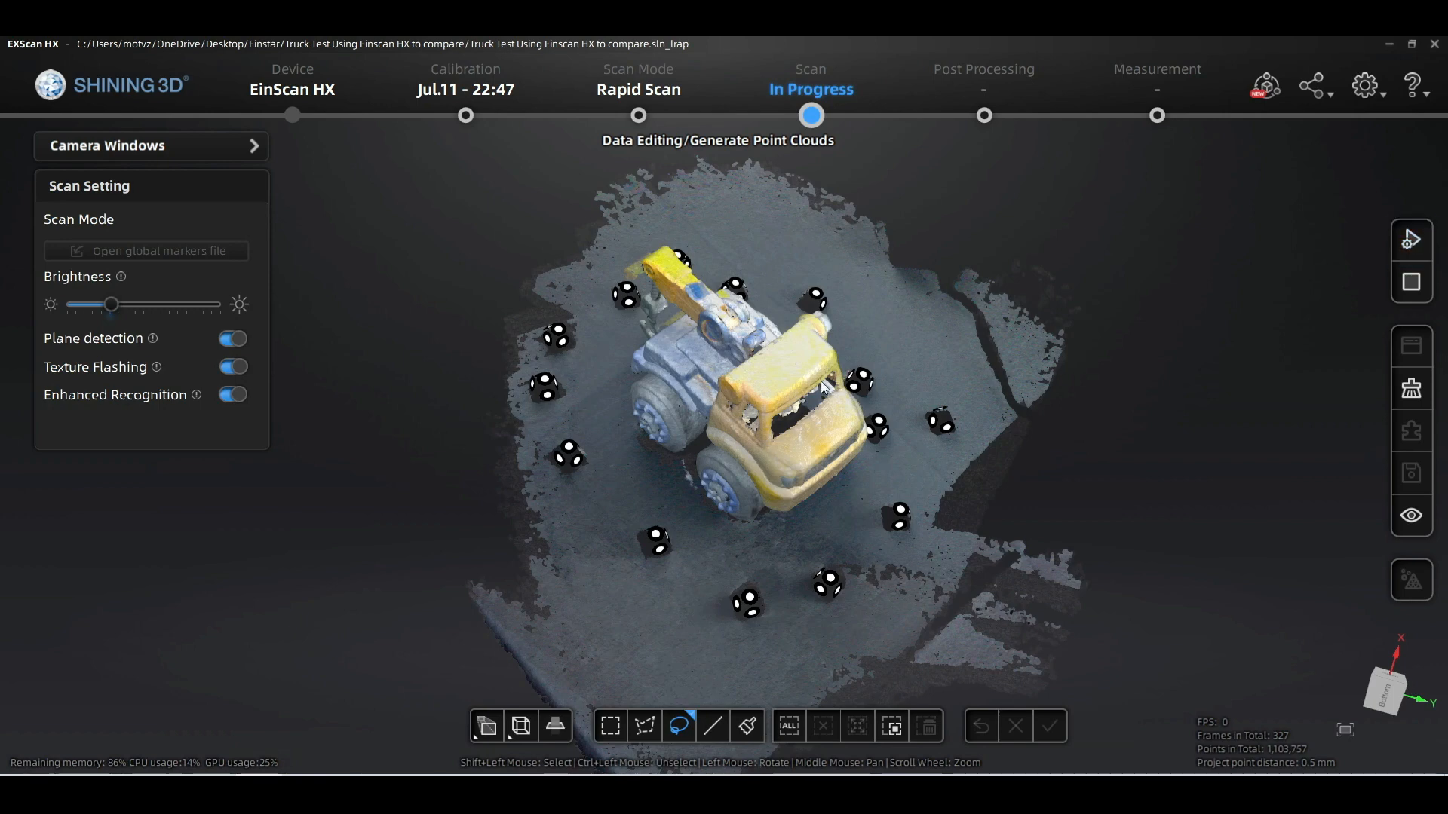
- Orbit the truck's coloured point cloud to inspect its side
{"action": "left_click_drag", "start_coordinate": [822, 388], "coordinate": [683, 280]}
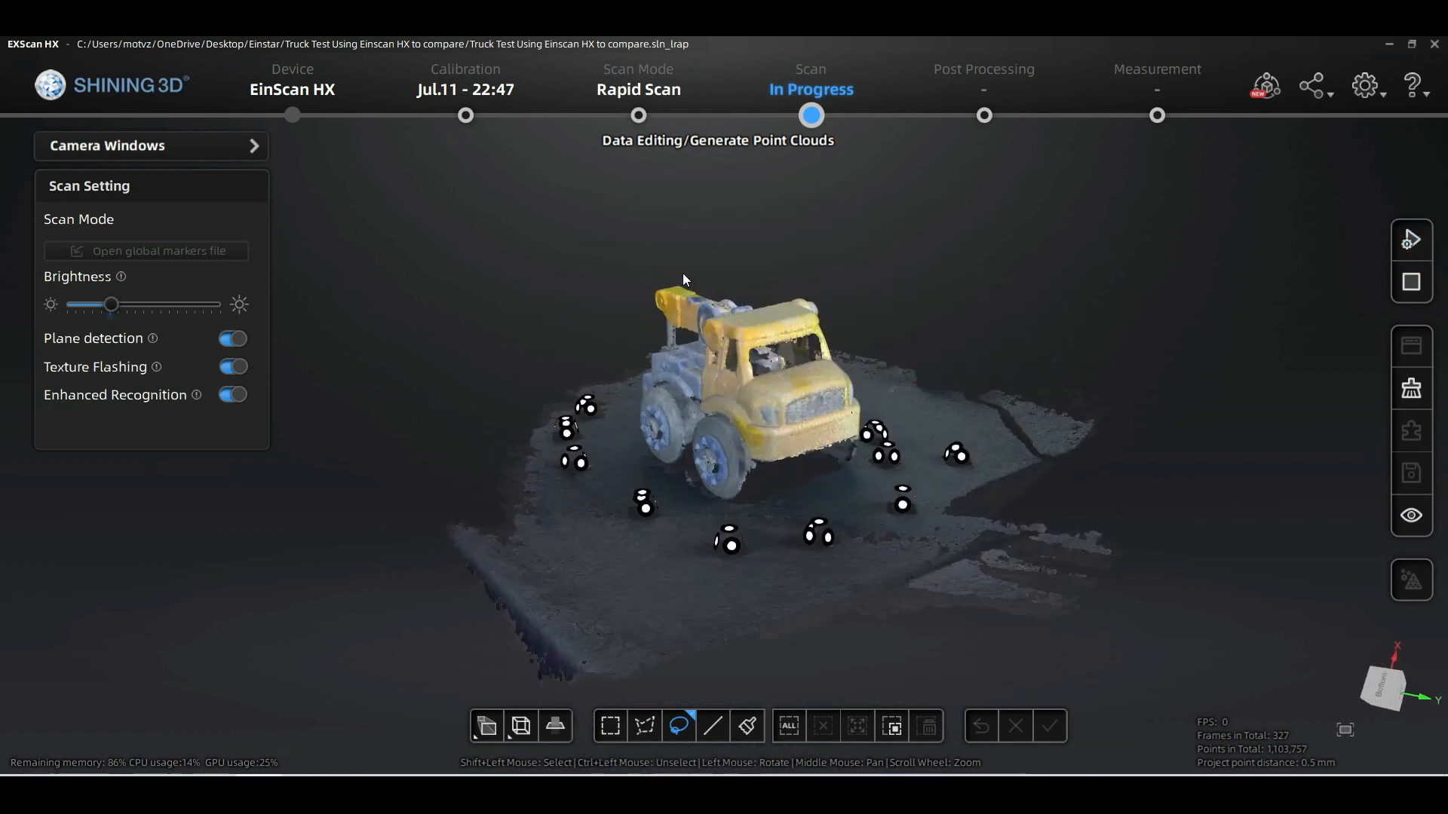
{"action": "left_click_drag", "start_coordinate": [683, 279], "coordinate": [734, 435]}
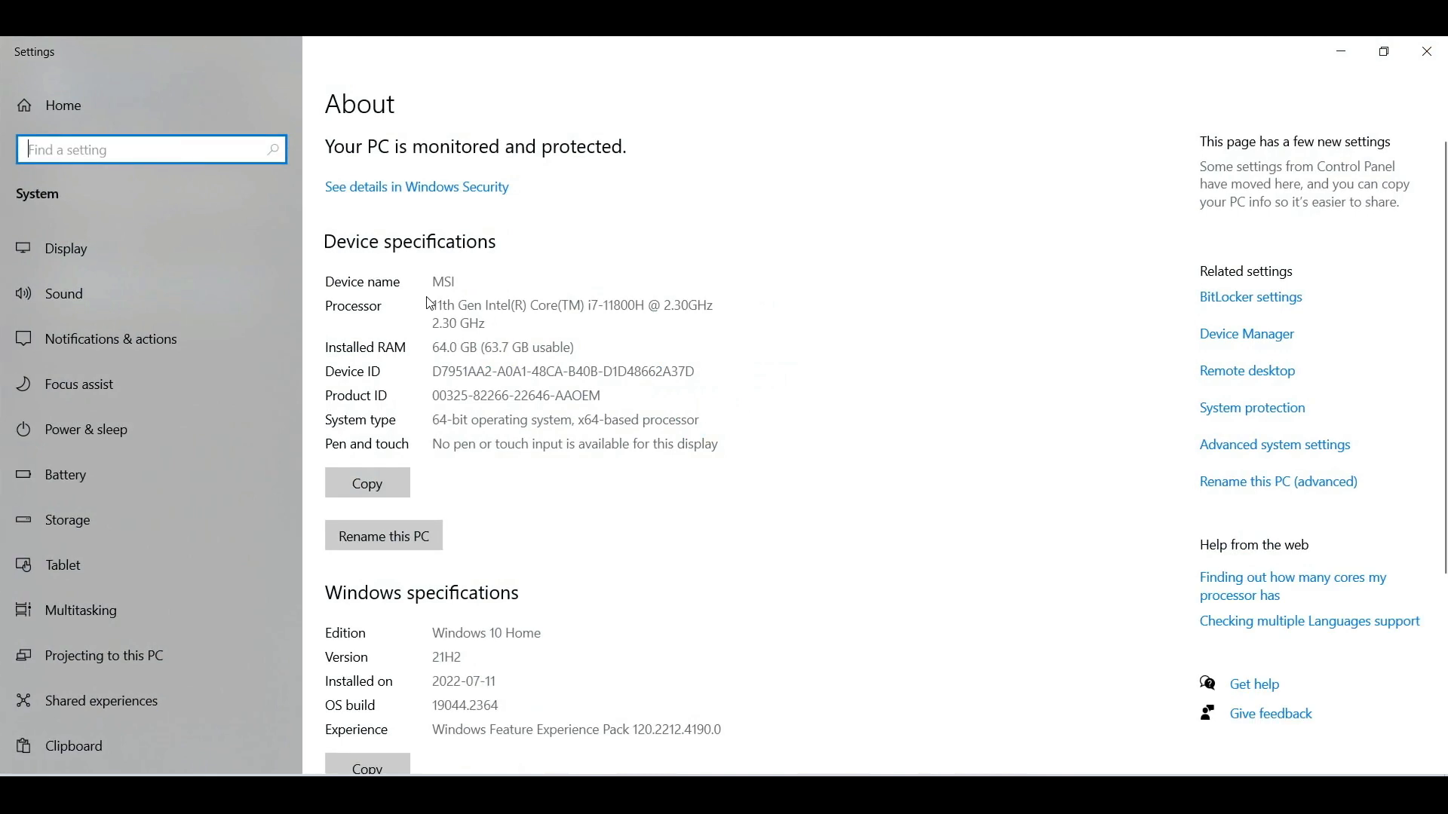
{"action": "mouse_move", "coordinate": [1423, 51]}
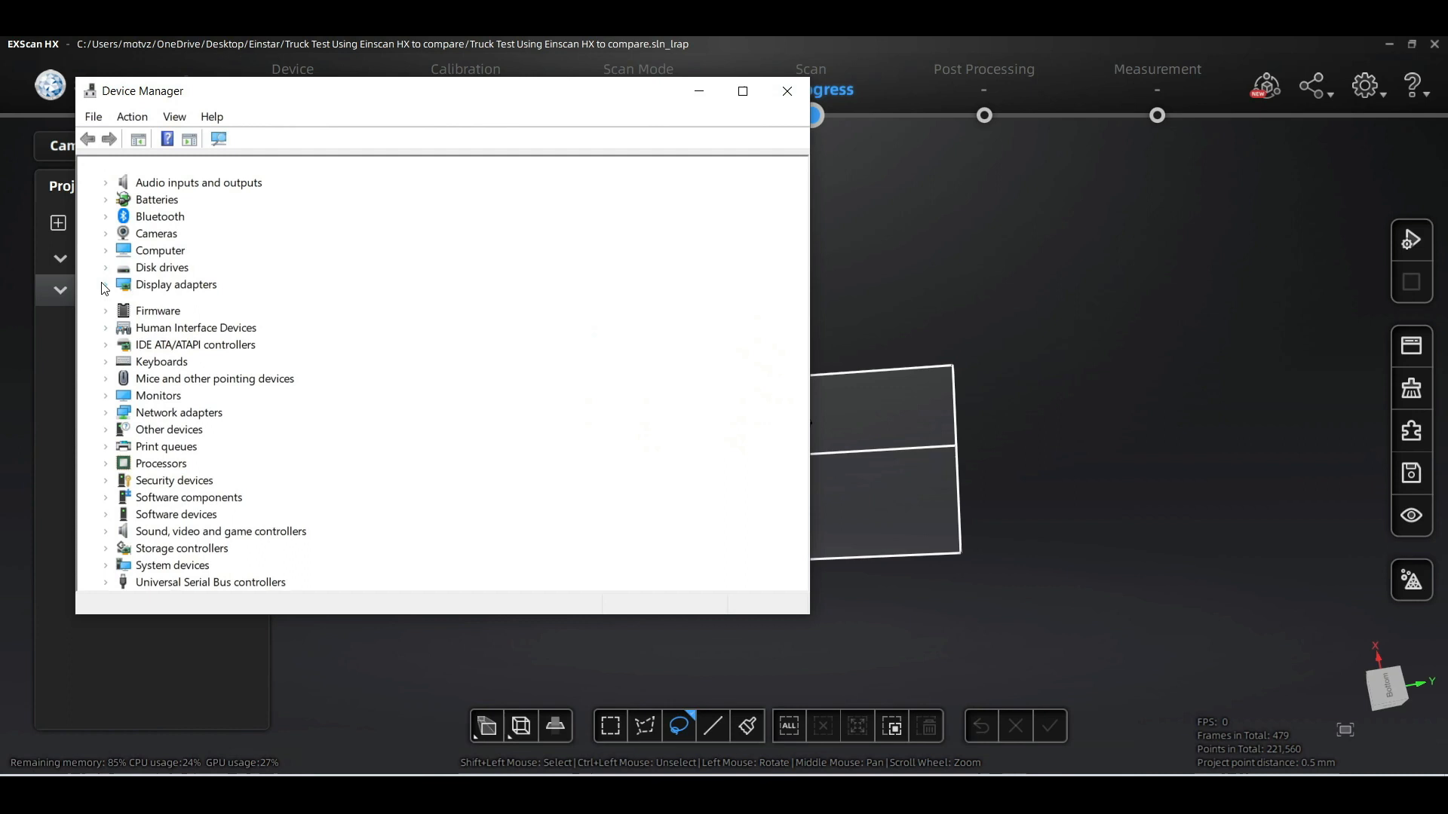
- Align floated Project2 onto fixed Project1, check the fit, and accept it
{"action": "left_click", "coordinate": [787, 91]}
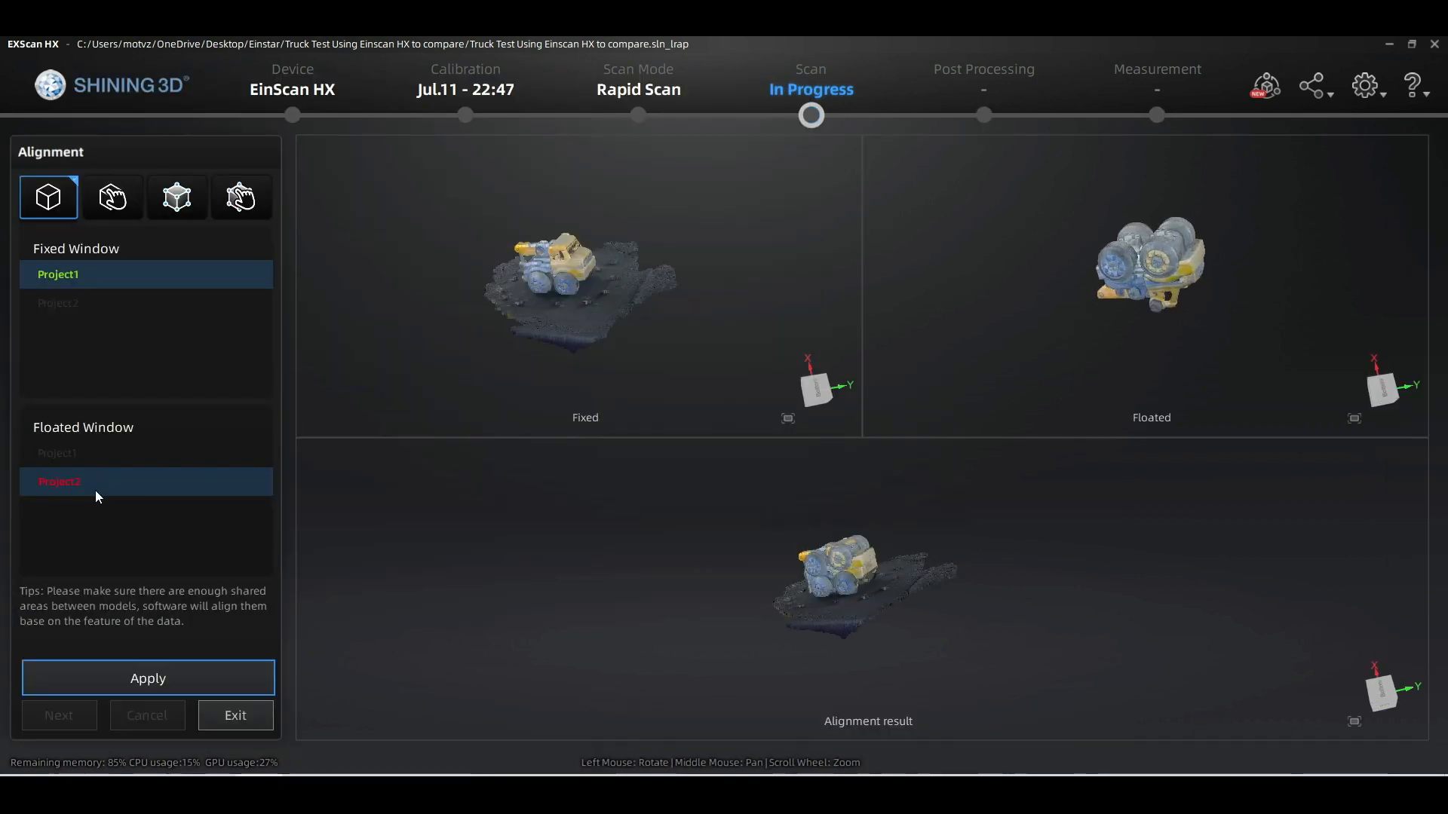
{"action": "left_click", "coordinate": [148, 678]}
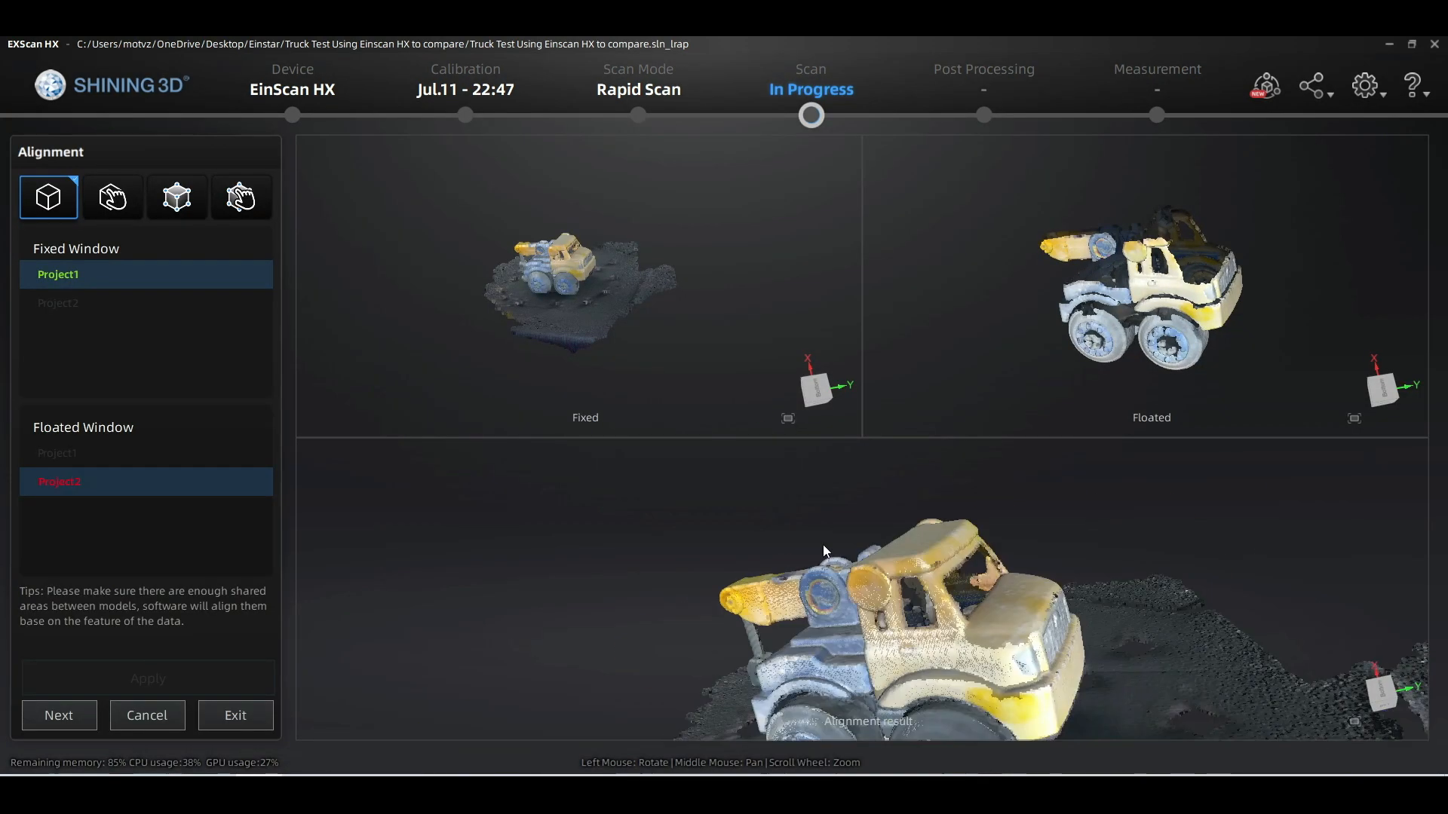
{"action": "left_click_drag", "start_coordinate": [824, 551], "coordinate": [1035, 481]}
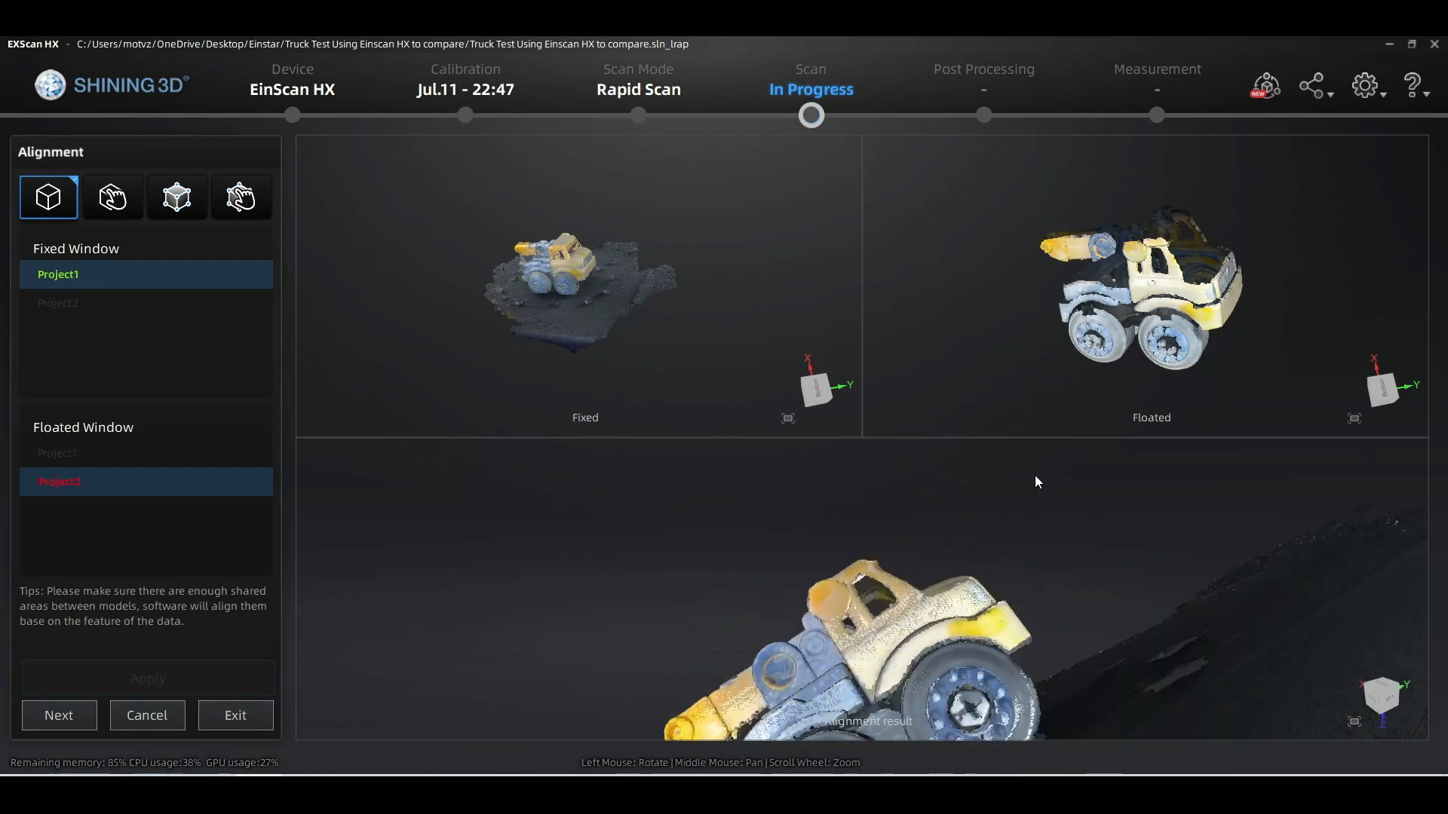
{"action": "left_click", "coordinate": [58, 715]}
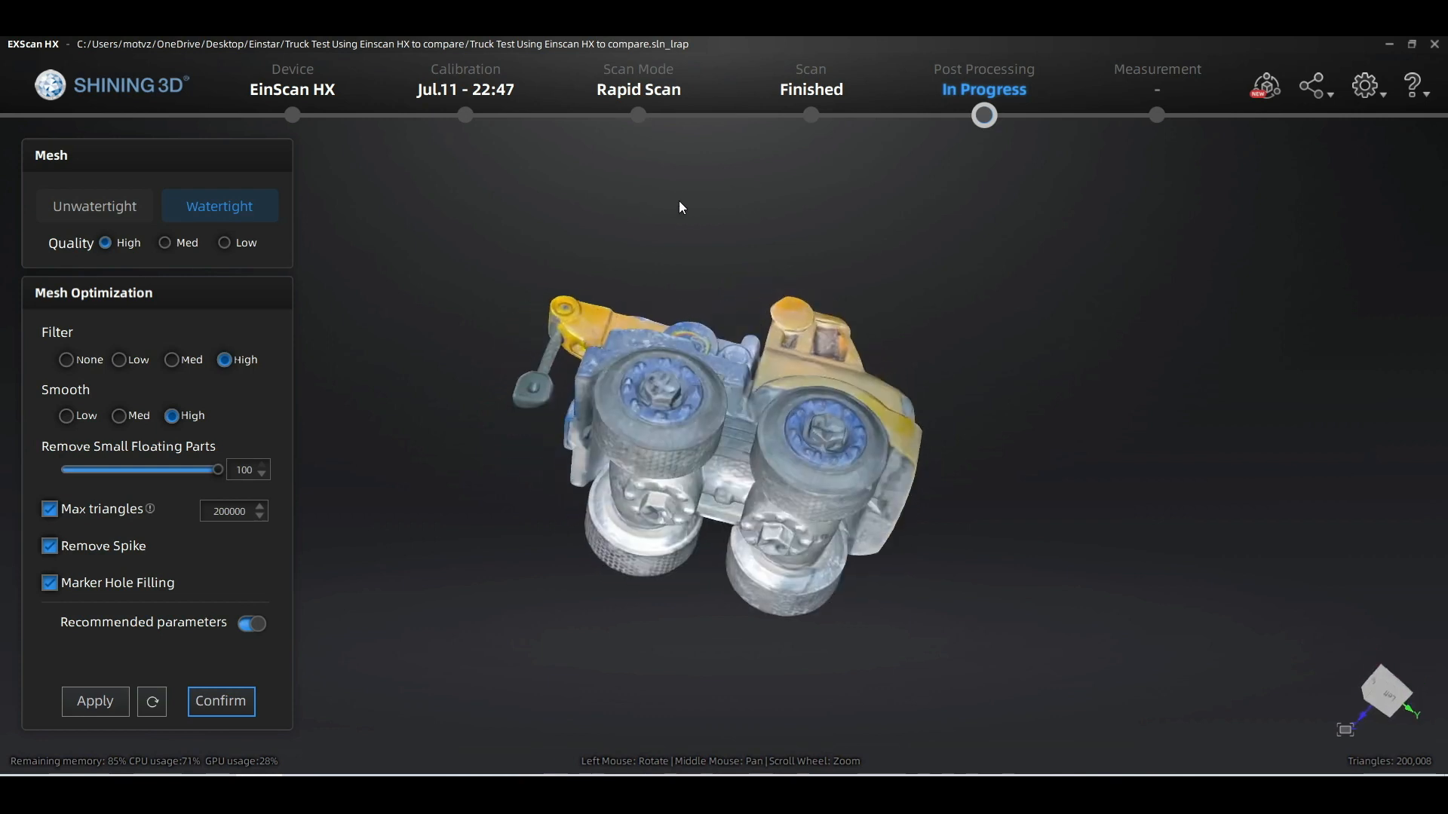
- Orbit the textured truck mesh to inspect the crane, wheels, grille and cab
{"action": "left_click_drag", "start_coordinate": [679, 206], "coordinate": [580, 374]}
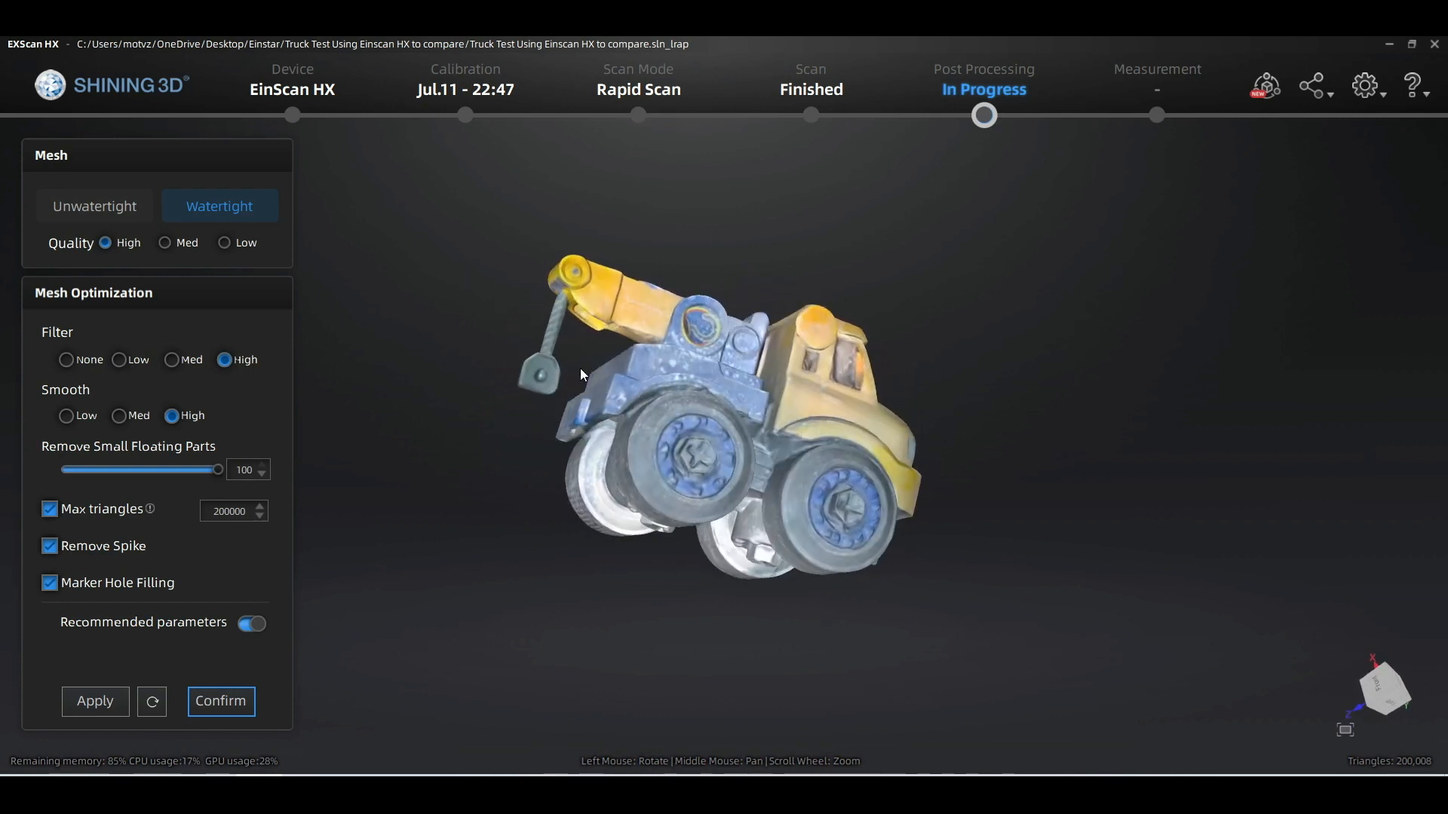
{"action": "left_click_drag", "start_coordinate": [581, 374], "coordinate": [707, 414]}
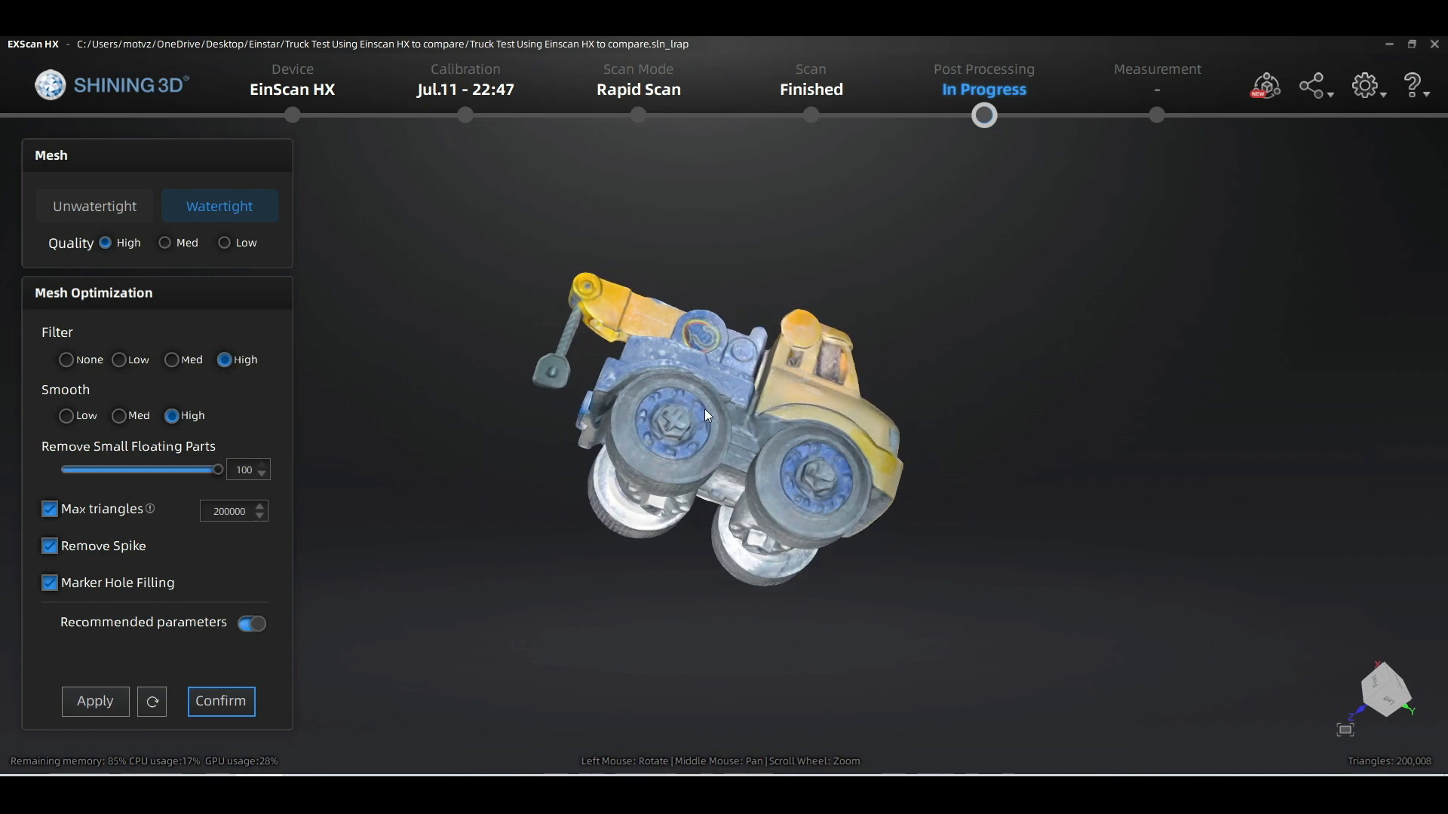
{"action": "scroll", "scroll_direction": "up", "scroll_amount": 3}
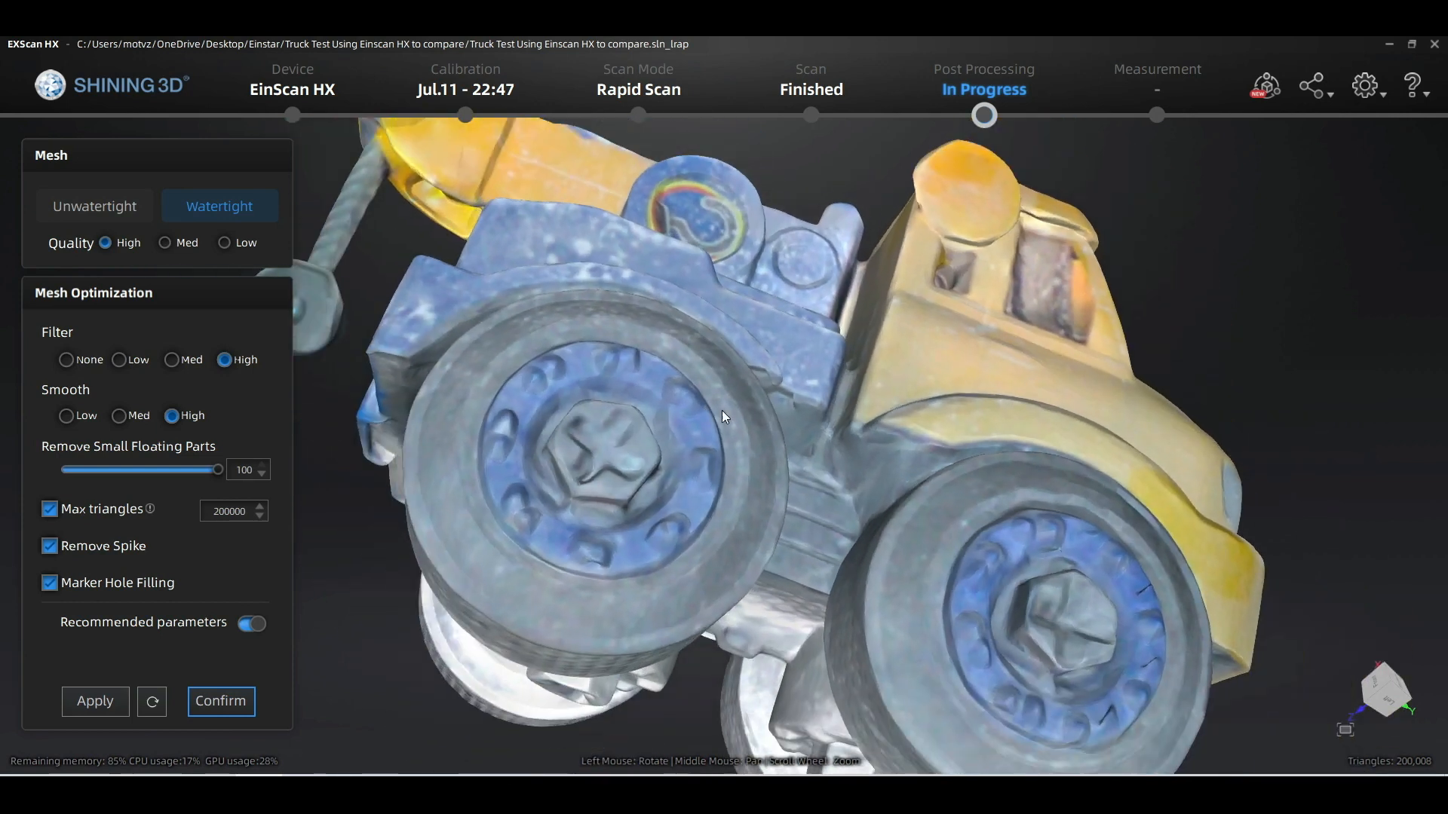
{"action": "left_click_drag", "start_coordinate": [725, 416], "coordinate": [797, 427]}
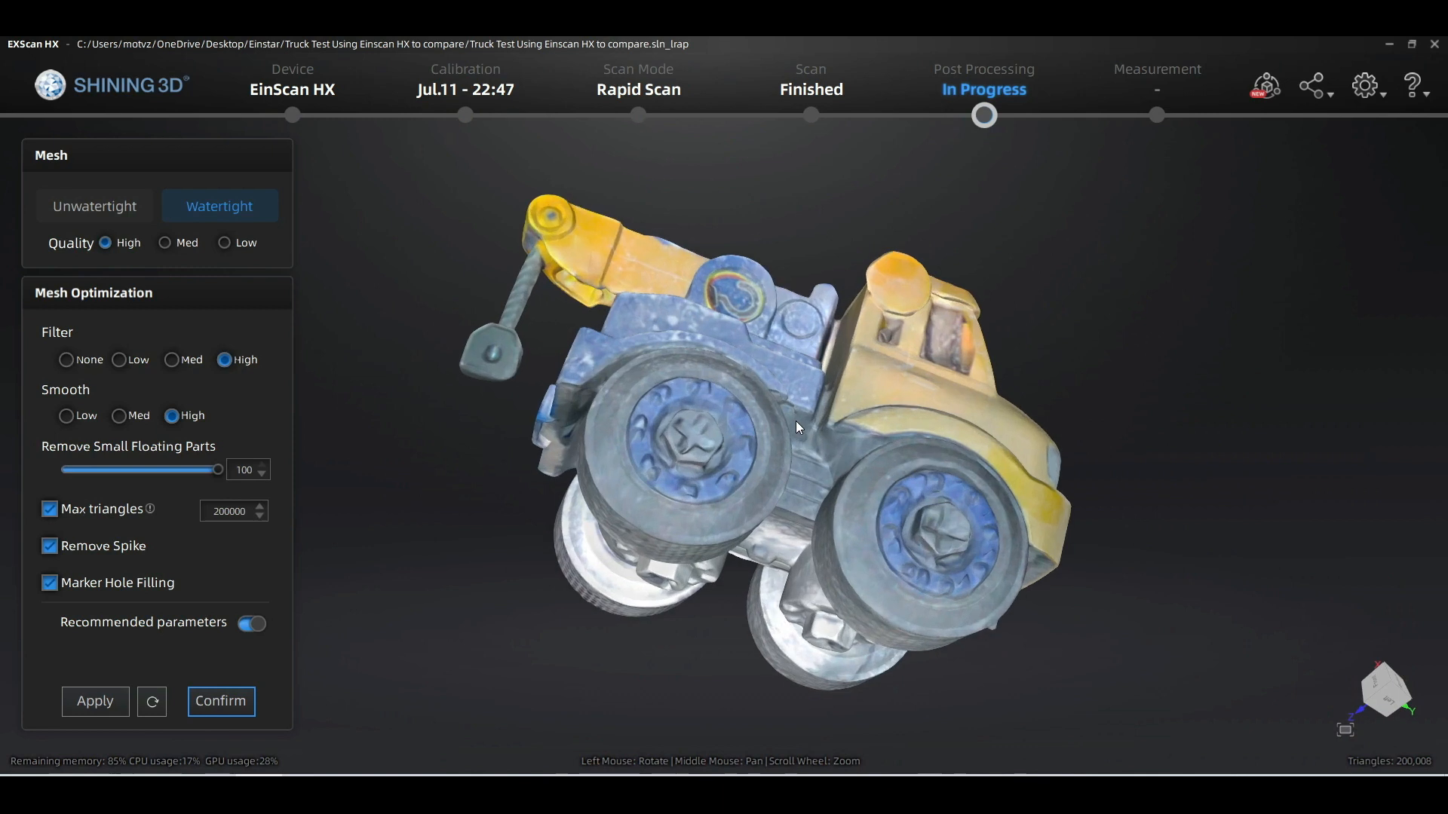
{"action": "left_click_drag", "start_coordinate": [797, 427], "coordinate": [1083, 540]}
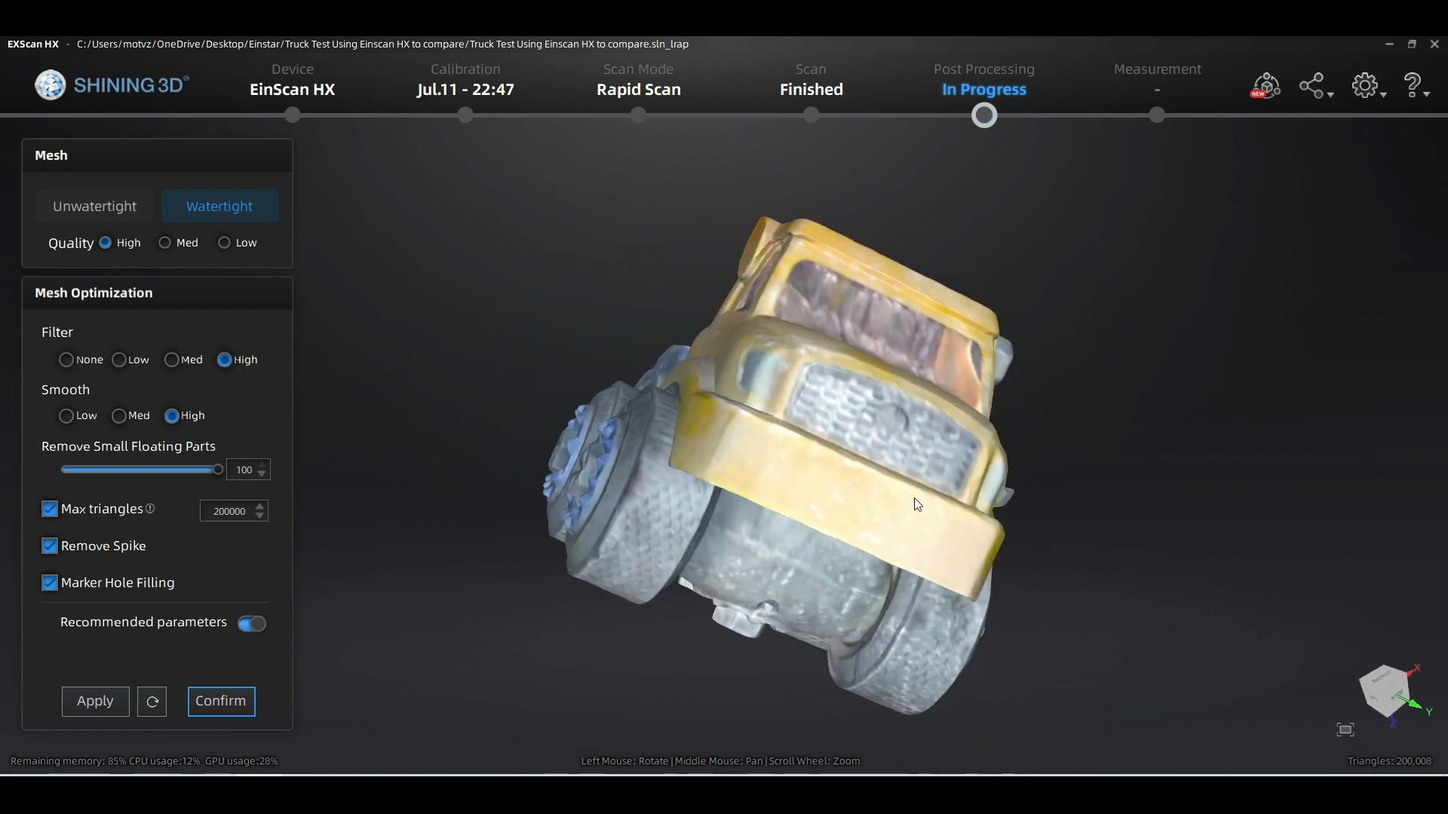
{"action": "left_click_drag", "start_coordinate": [917, 504], "coordinate": [859, 390]}
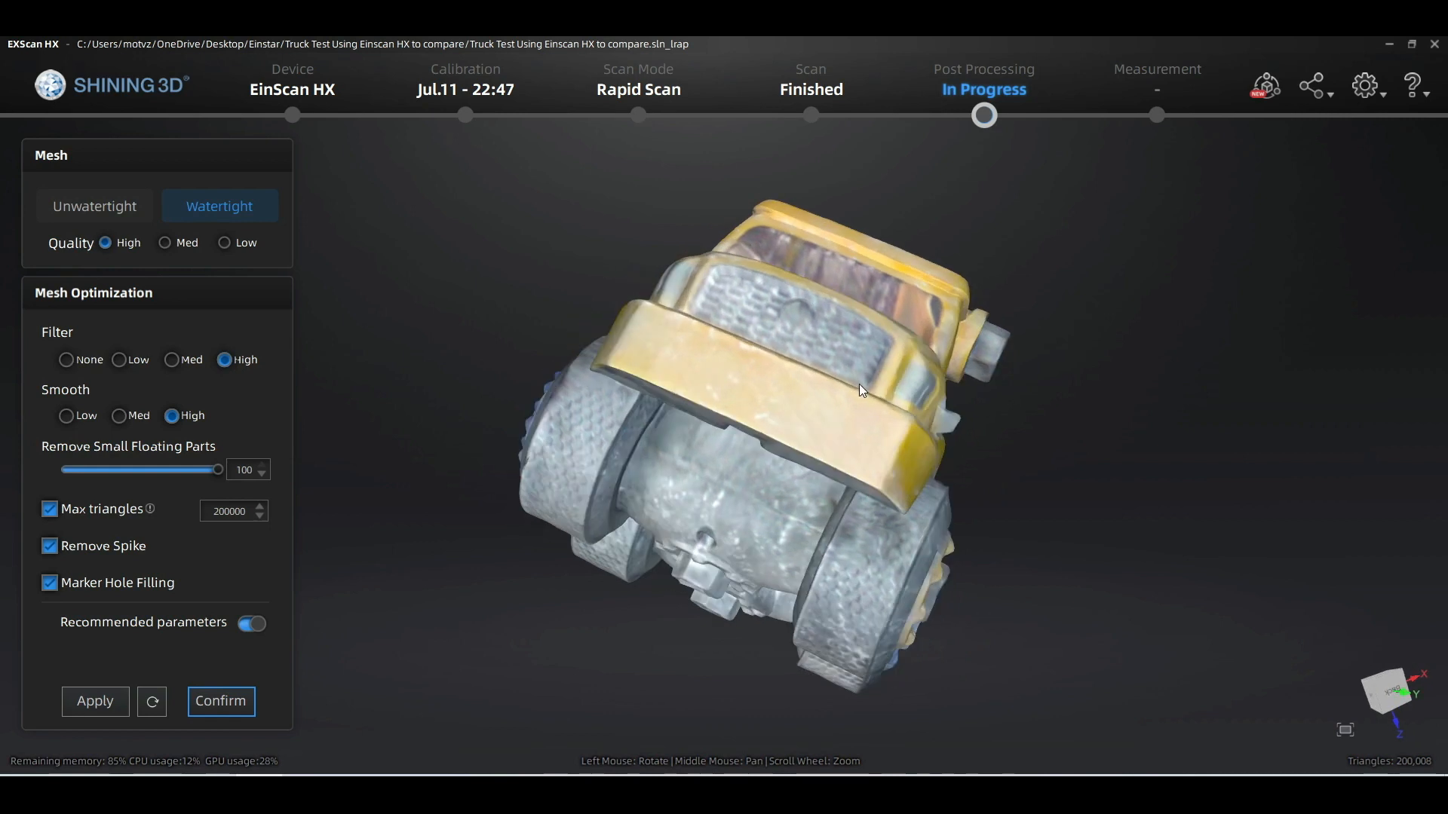
{"action": "left_click_drag", "start_coordinate": [859, 389], "coordinate": [851, 452]}
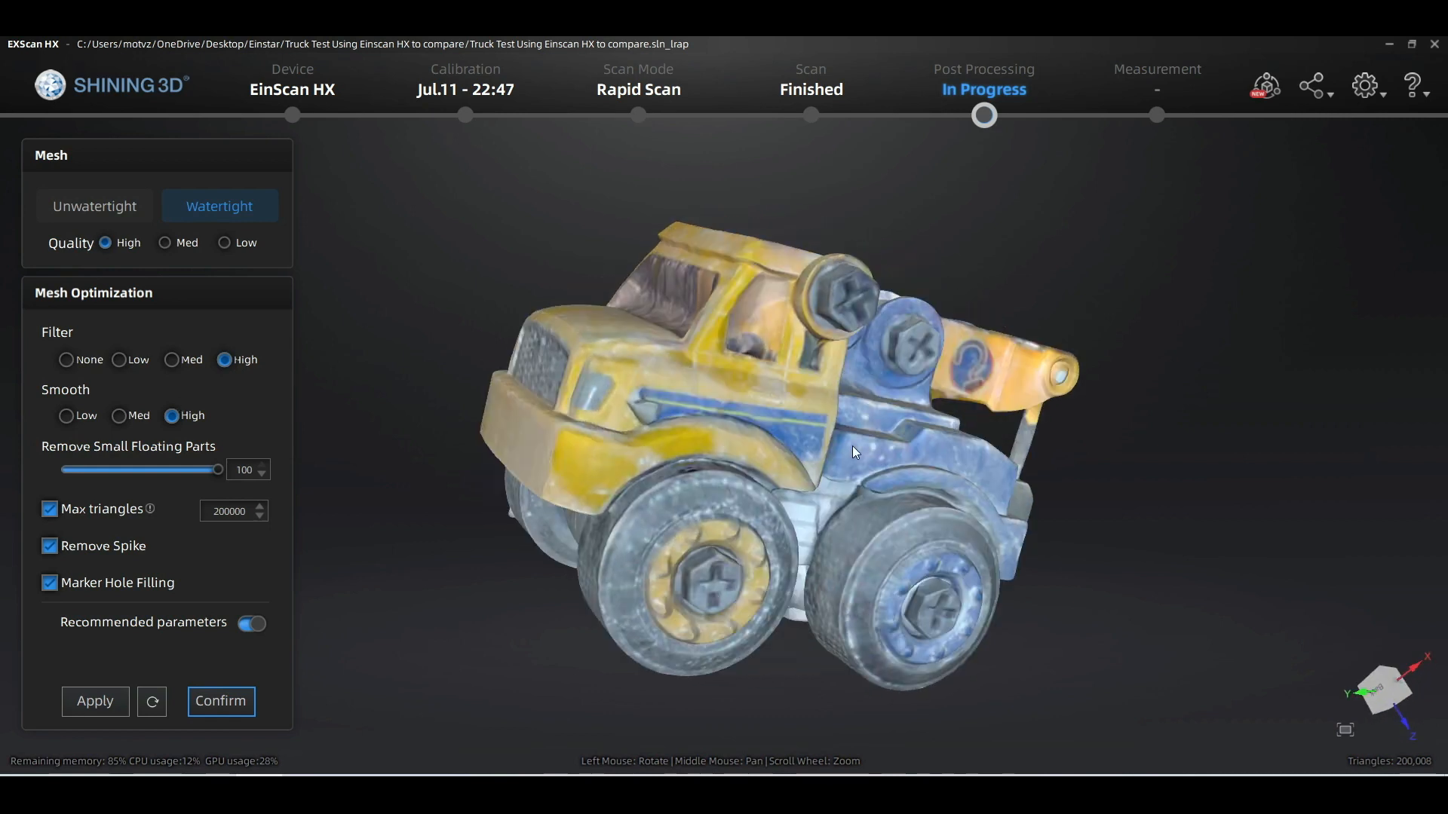
{"action": "left_click_drag", "start_coordinate": [850, 453], "coordinate": [670, 387]}
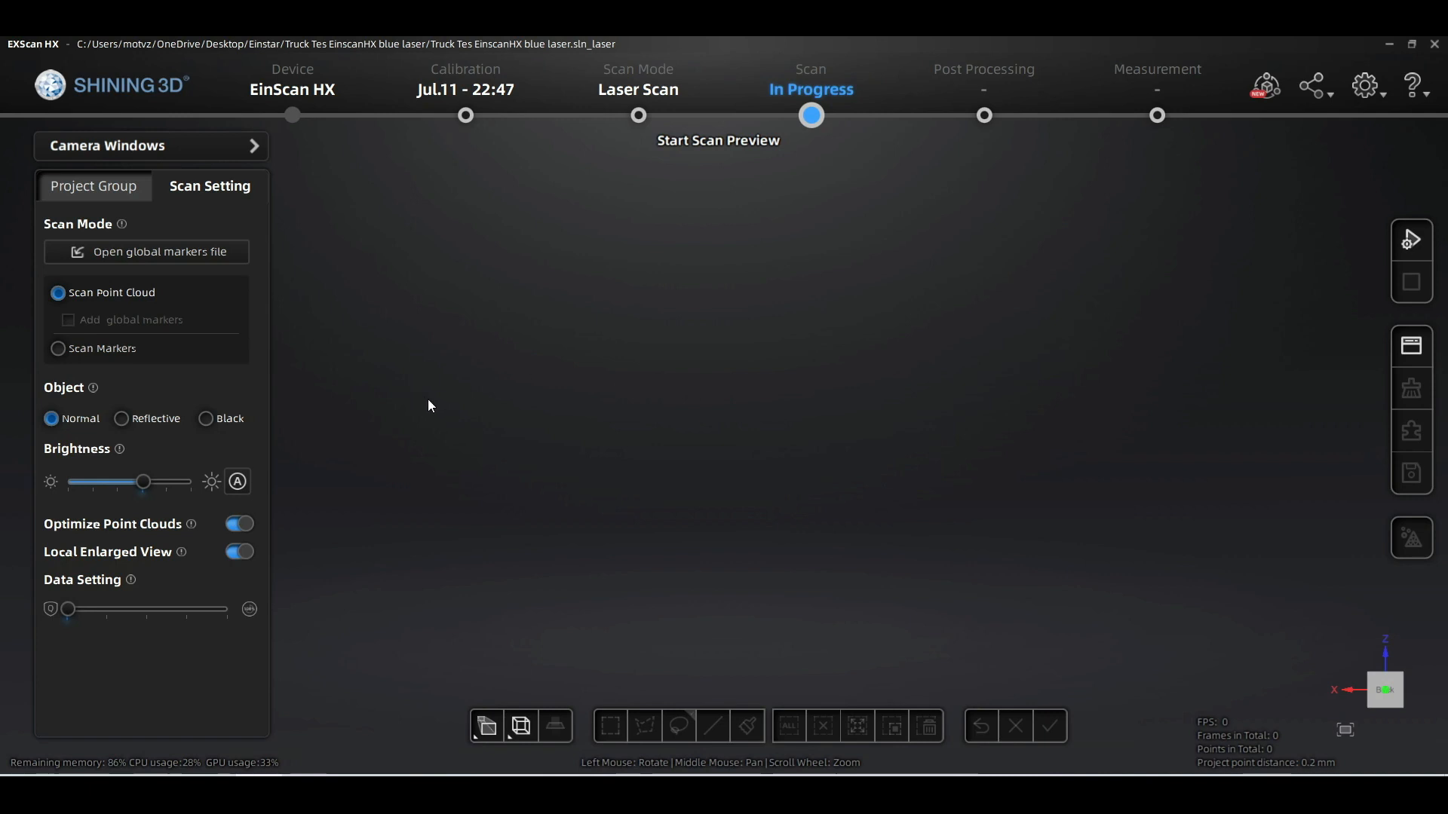
{"action": "mouse_move", "coordinate": [419, 395]}
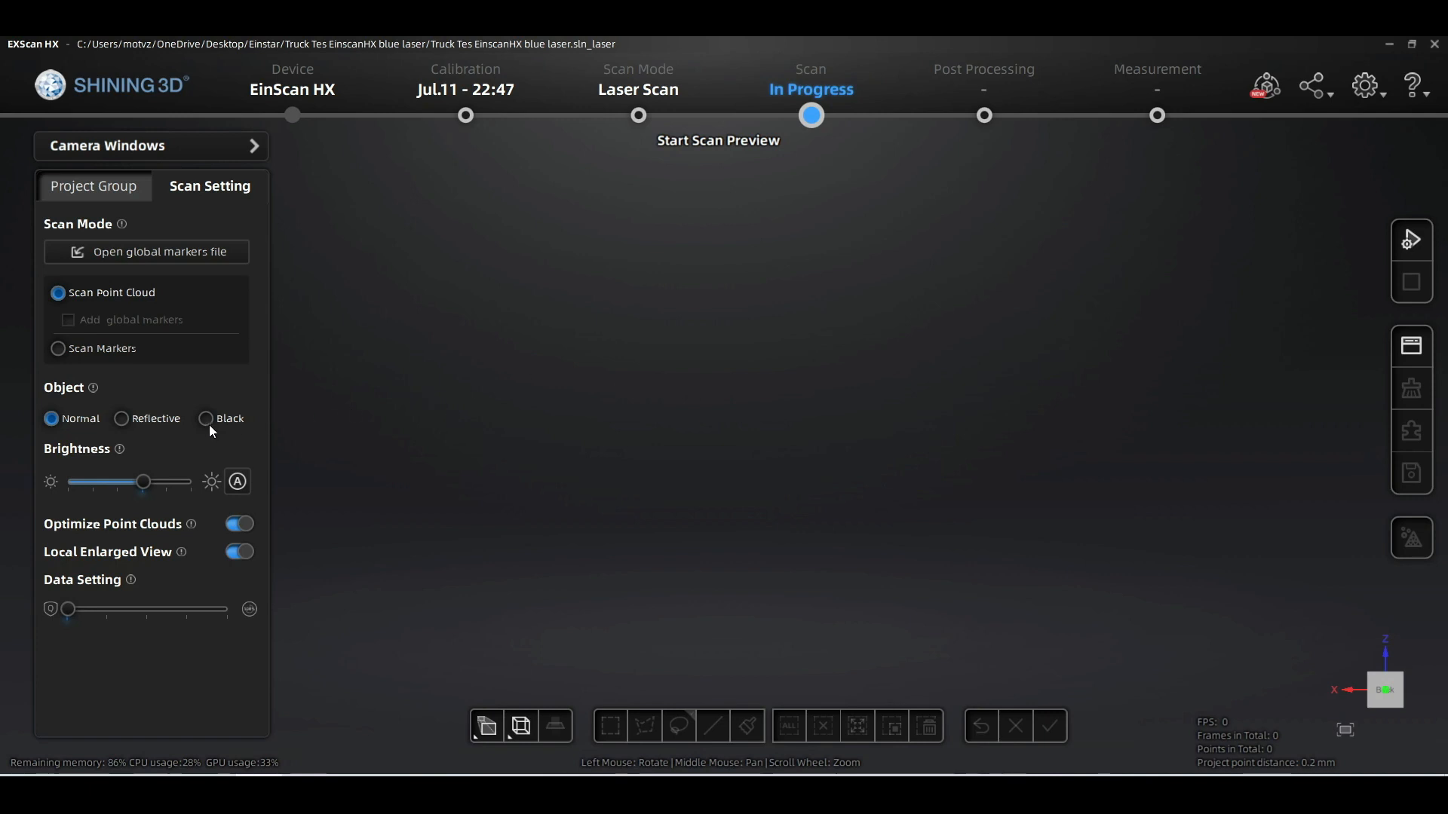
{"action": "mouse_move", "coordinate": [166, 431]}
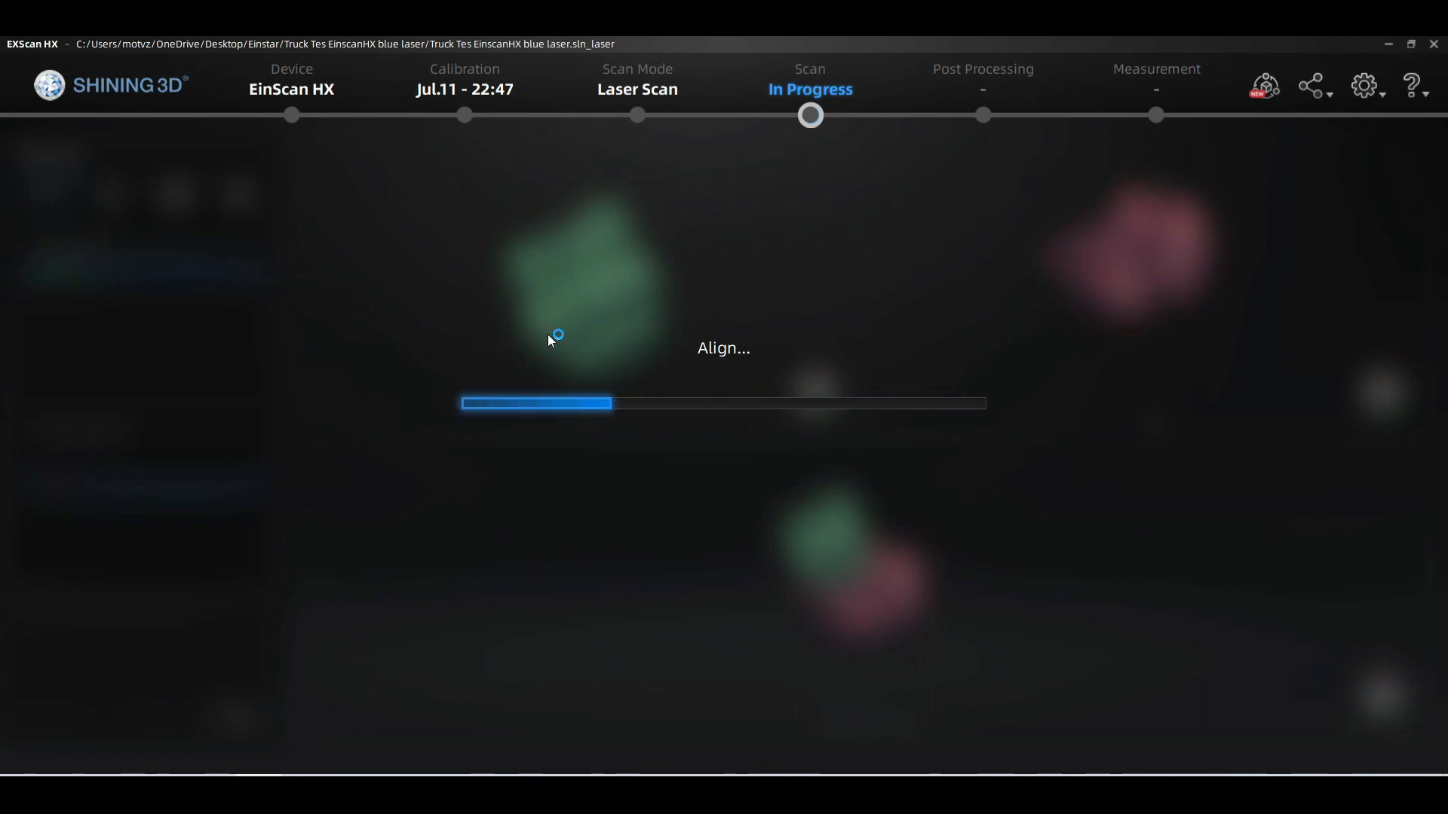
{"action": "mouse_move", "coordinate": [691, 318]}
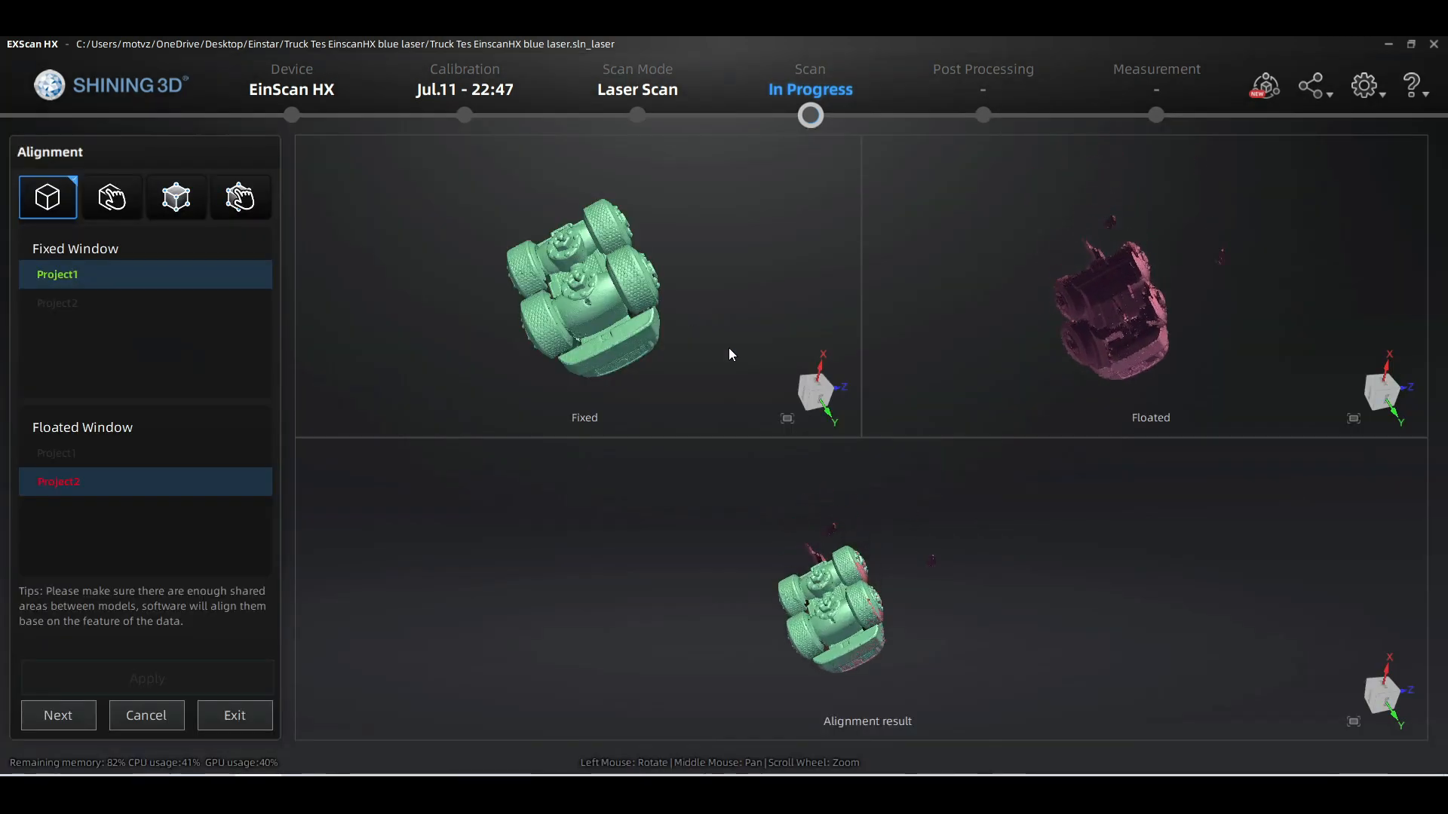
- Accept the feature-based alignment of Project1 and Project2 and proceed to meshing
{"action": "left_click", "coordinate": [58, 714]}
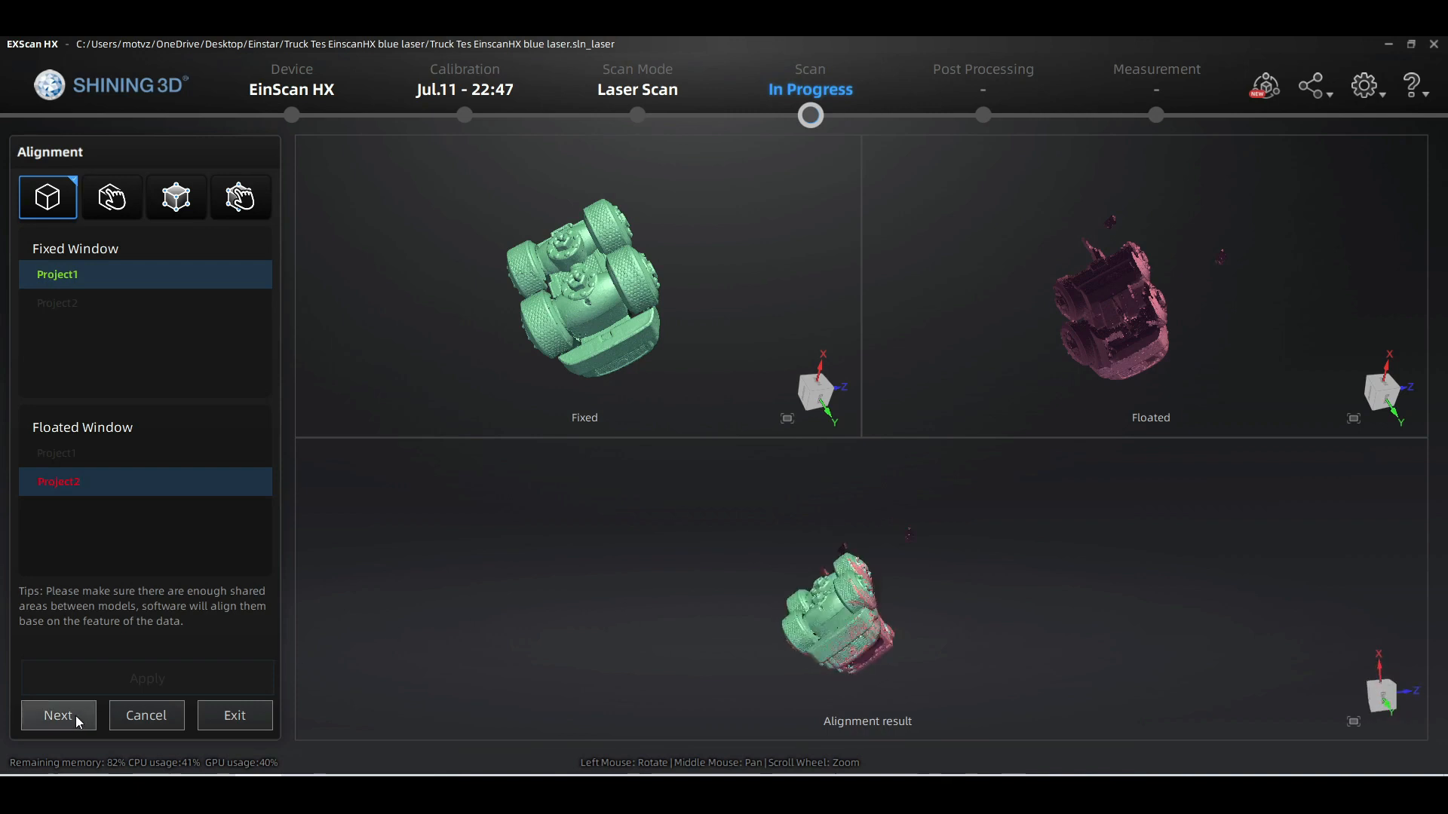
{"action": "left_click", "coordinate": [58, 716]}
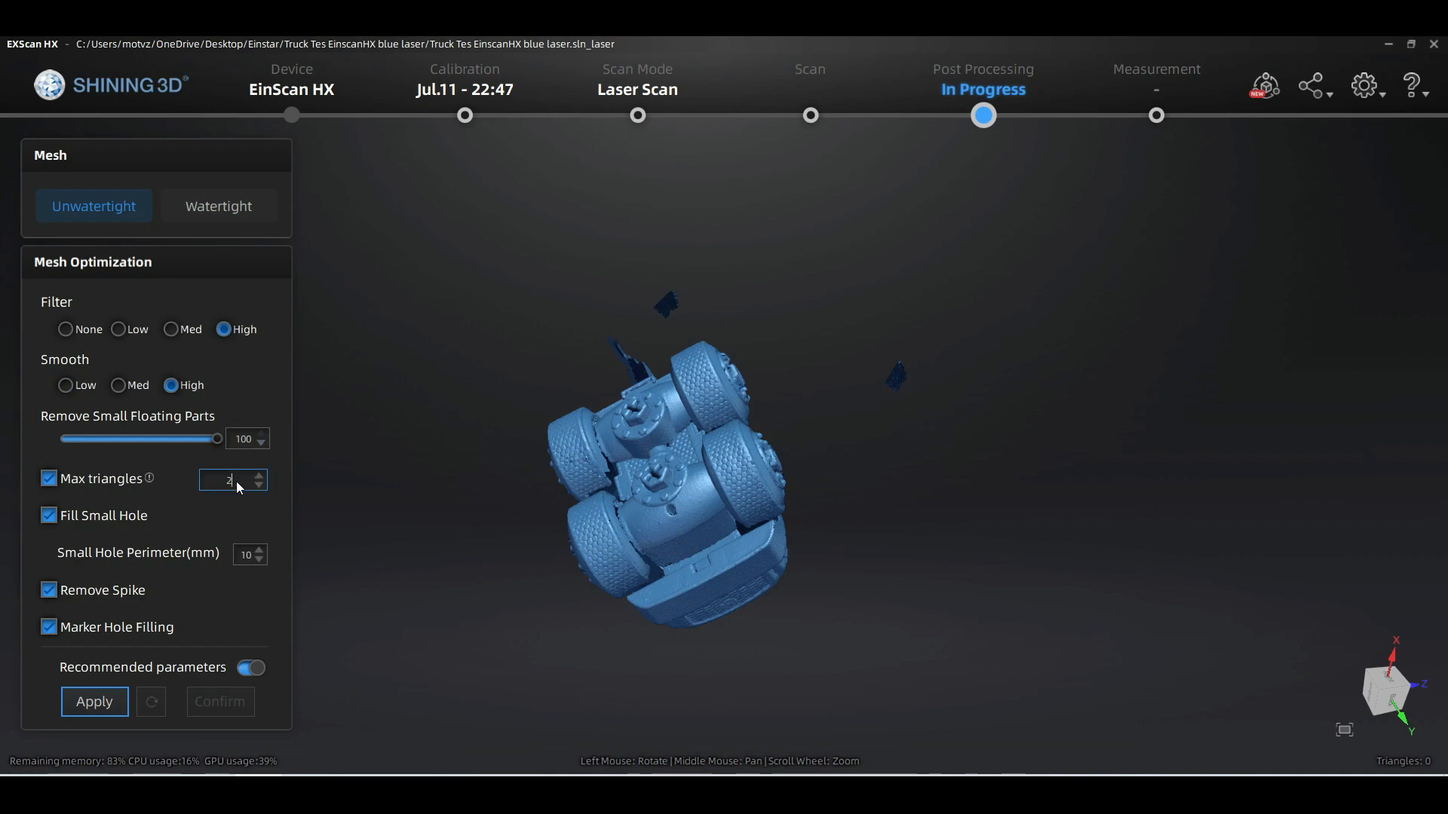
- Build the 200,000-triangle watertight laser mesh, inspect it, confirm, and save the scan
{"action": "left_click", "coordinate": [219, 205]}
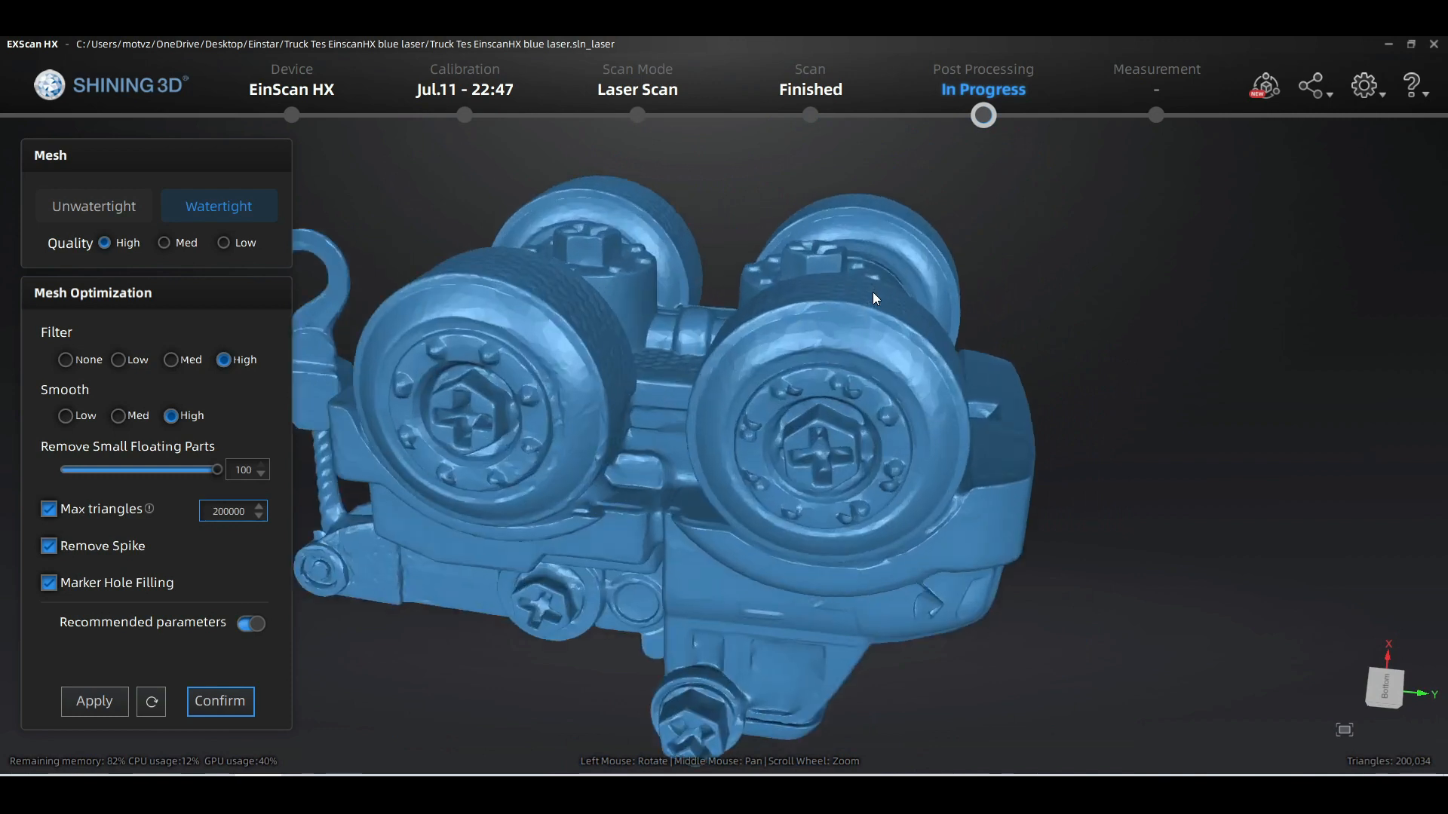
{"action": "left_click_drag", "start_coordinate": [875, 298], "coordinate": [785, 325]}
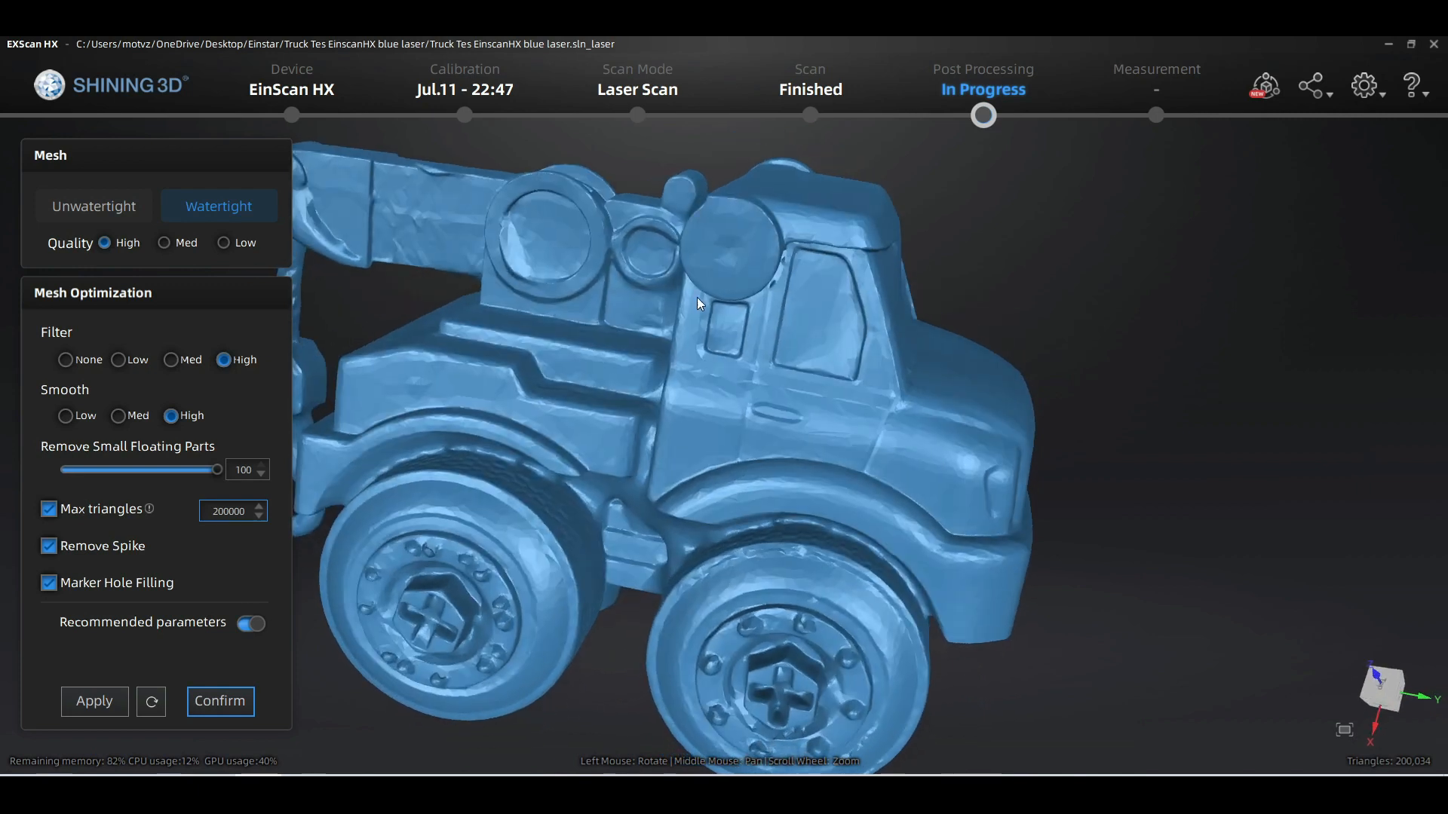
{"action": "left_click_drag", "start_coordinate": [697, 305], "coordinate": [544, 342]}
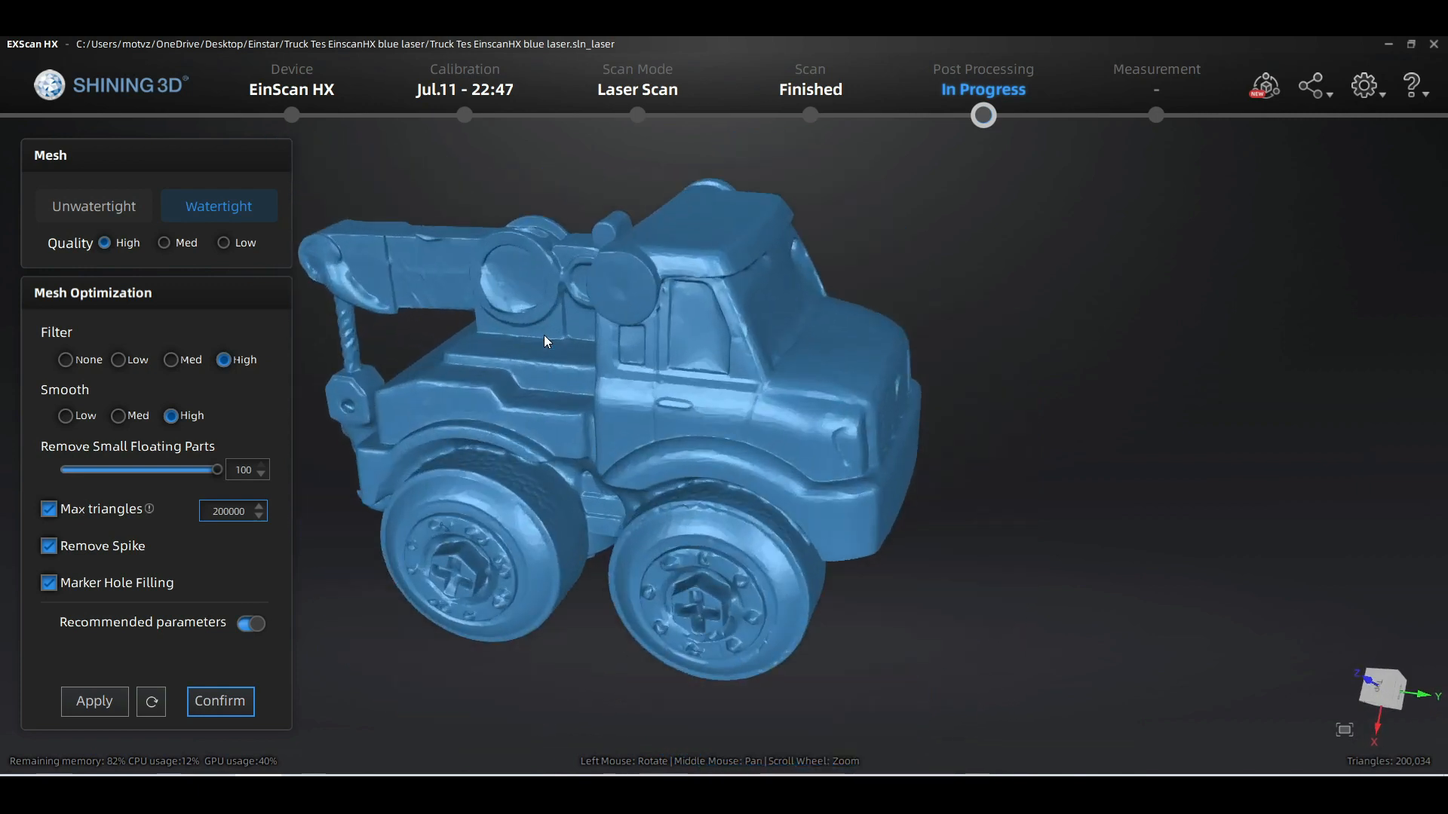
{"action": "left_click_drag", "start_coordinate": [545, 342], "coordinate": [881, 271]}
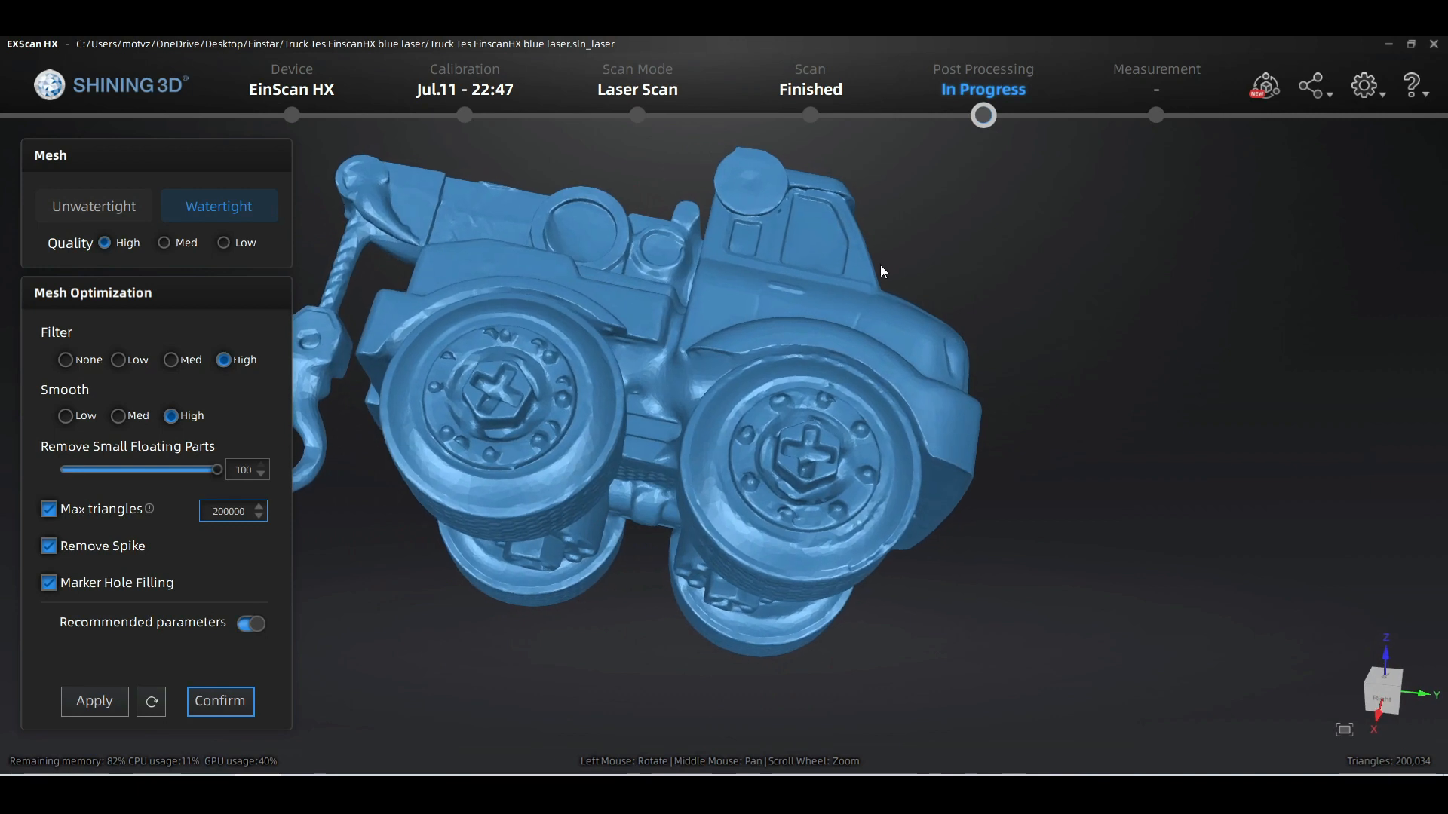
{"action": "scroll", "scroll_direction": "up", "scroll_amount": 3}
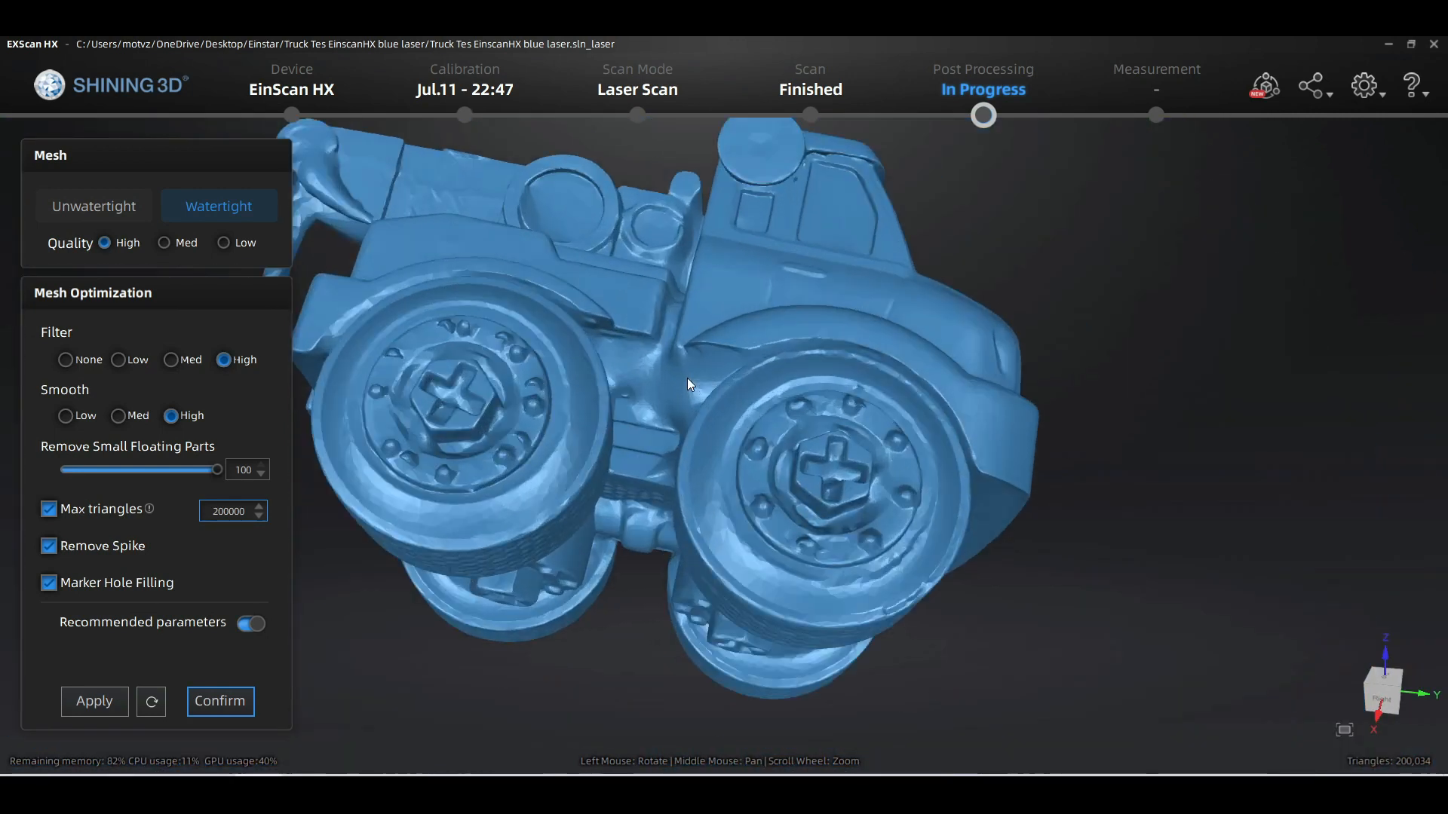
{"action": "left_click_drag", "start_coordinate": [688, 383], "coordinate": [711, 174]}
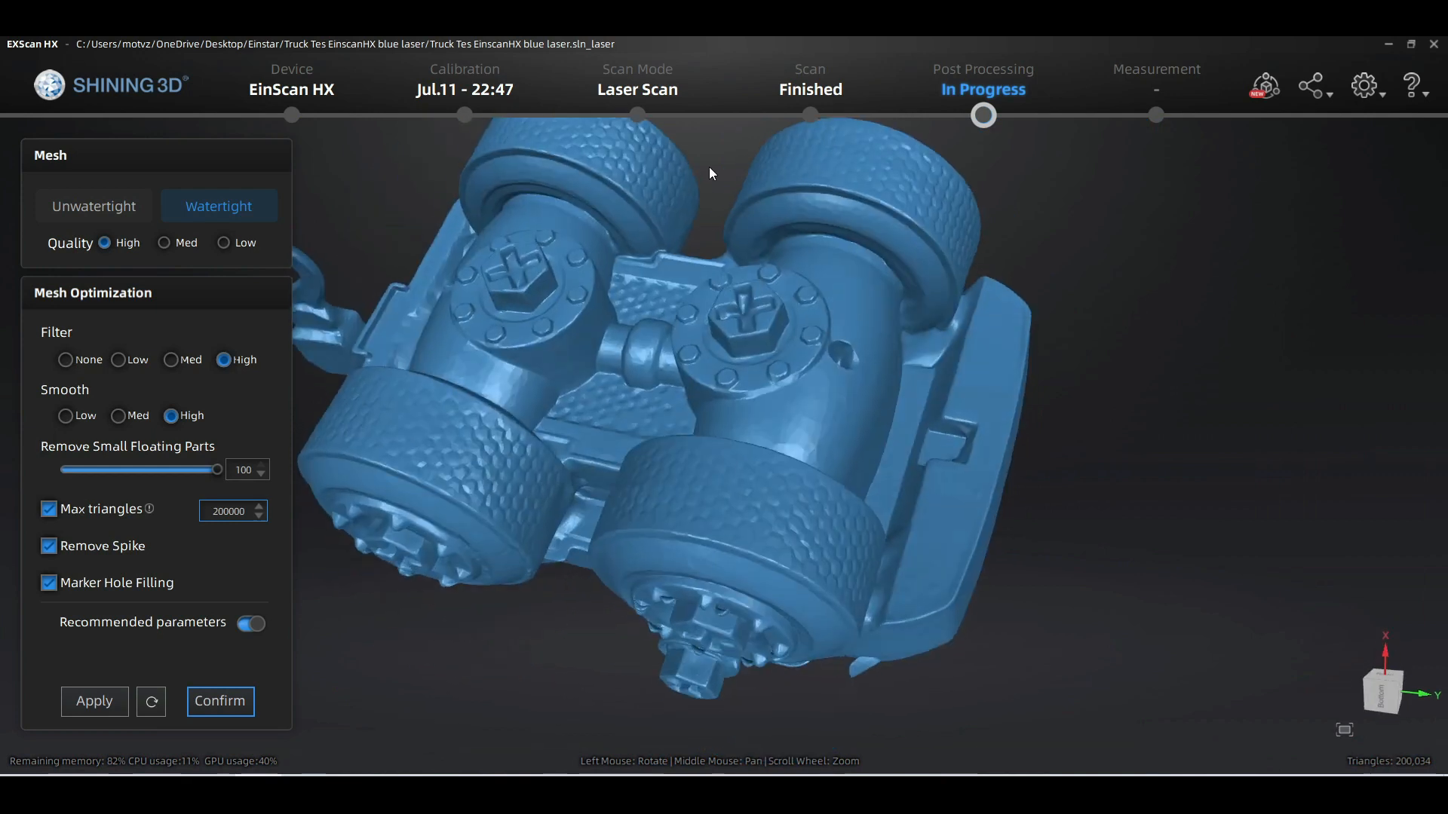
{"action": "left_click_drag", "start_coordinate": [712, 173], "coordinate": [661, 581]}
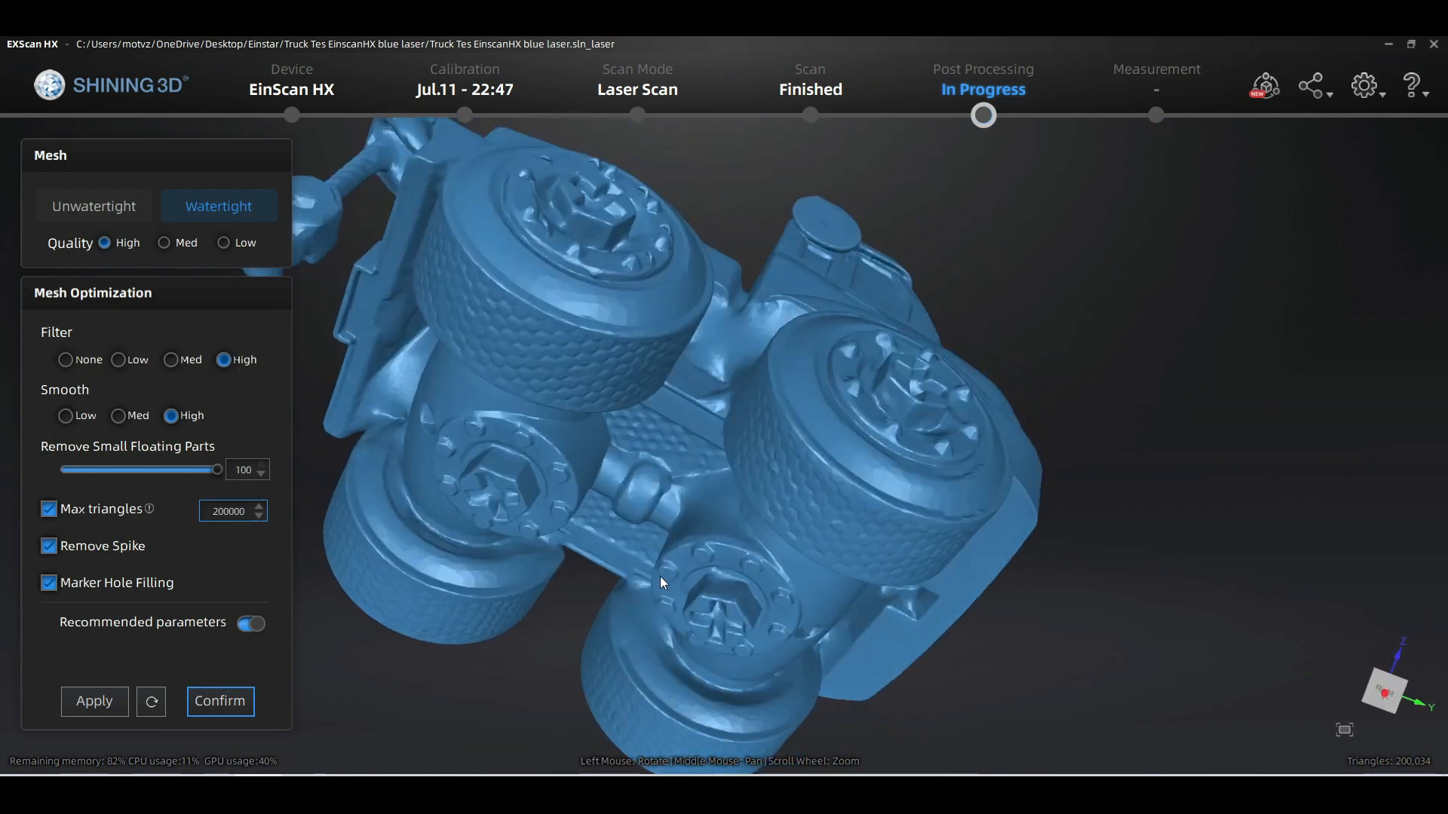
{"action": "left_click_drag", "start_coordinate": [661, 581], "coordinate": [461, 517]}
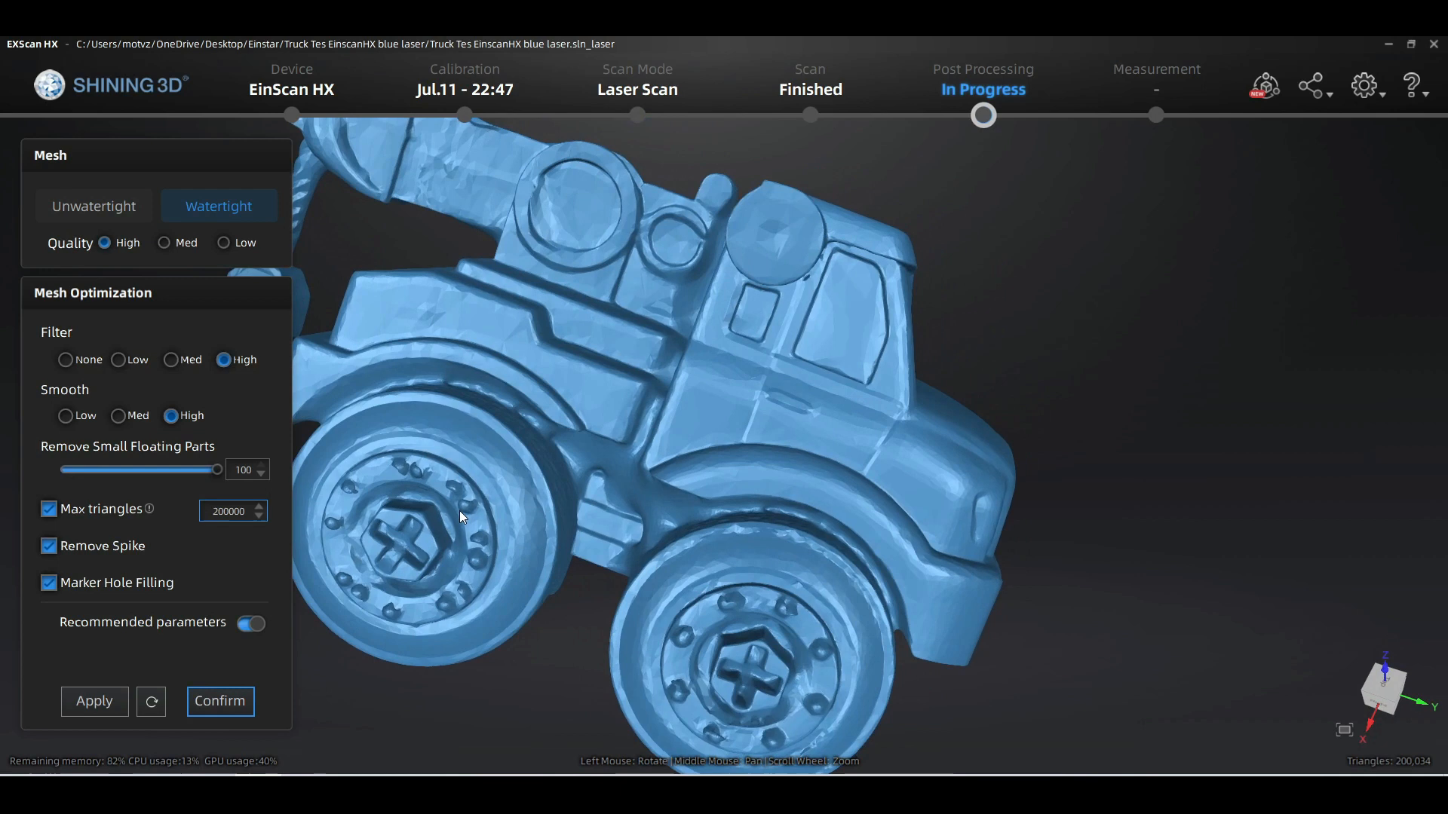
{"action": "left_click_drag", "start_coordinate": [462, 517], "coordinate": [630, 416]}
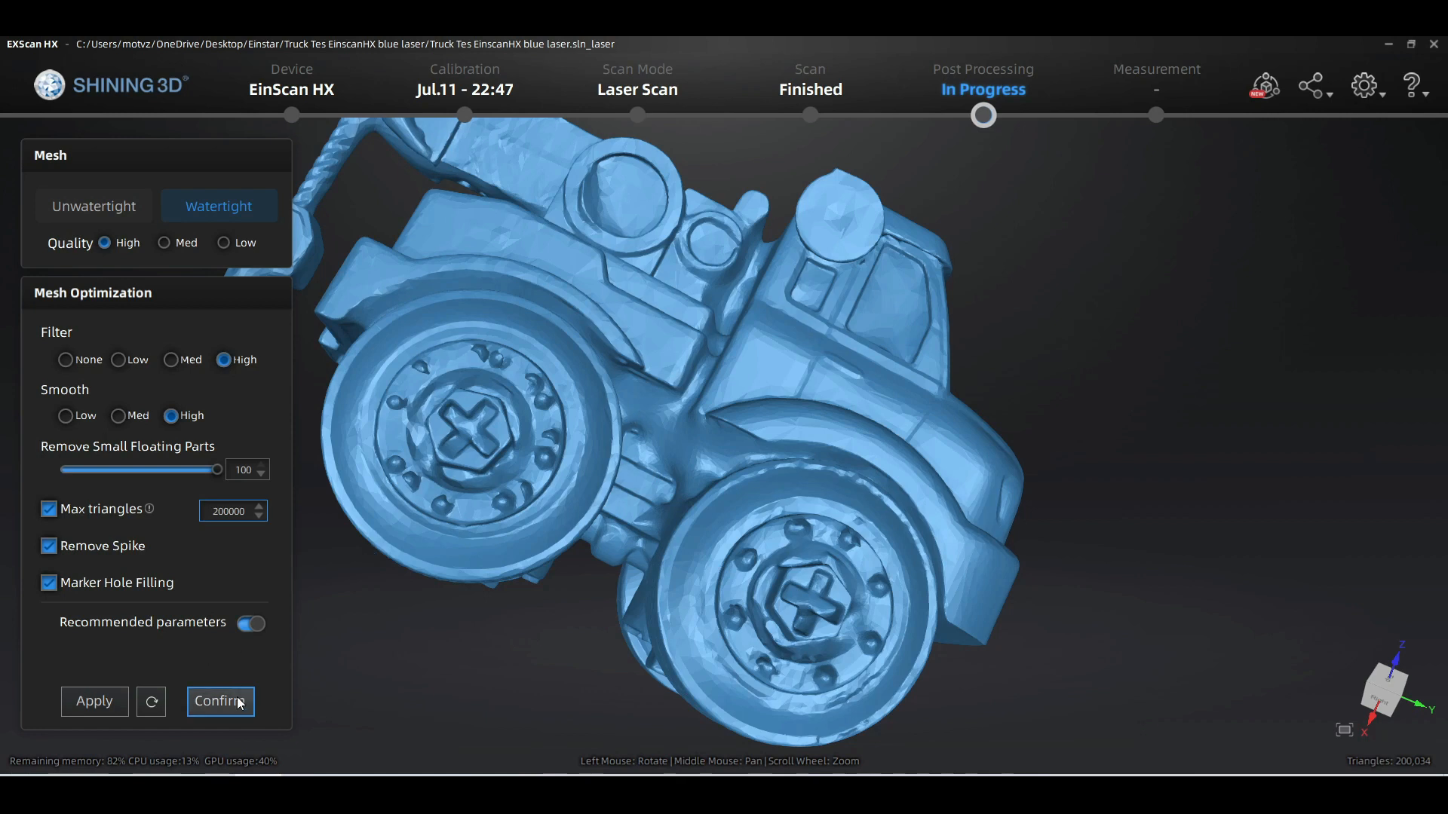
{"action": "left_click", "coordinate": [220, 701]}
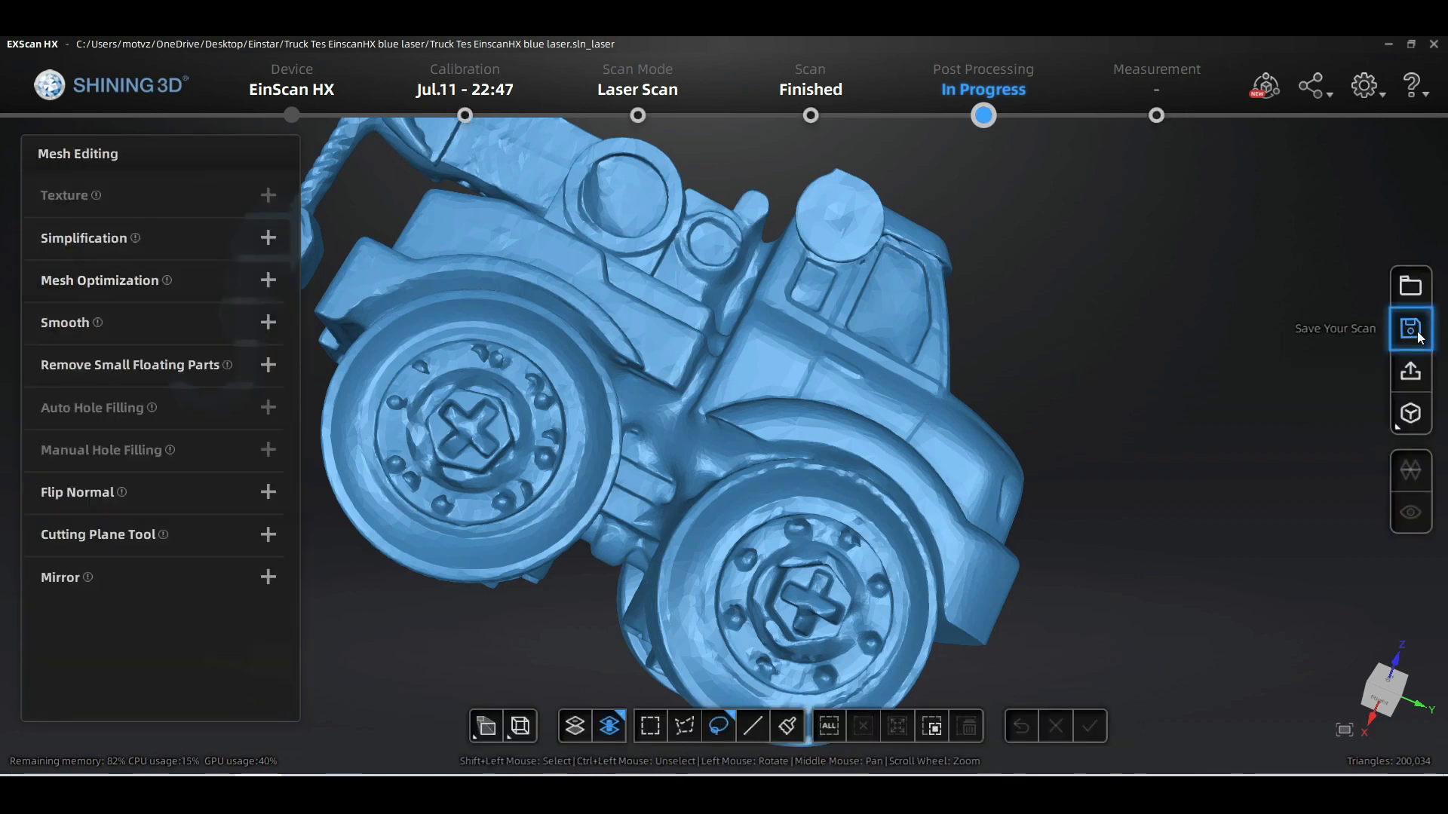
{"action": "left_click", "coordinate": [1410, 325]}
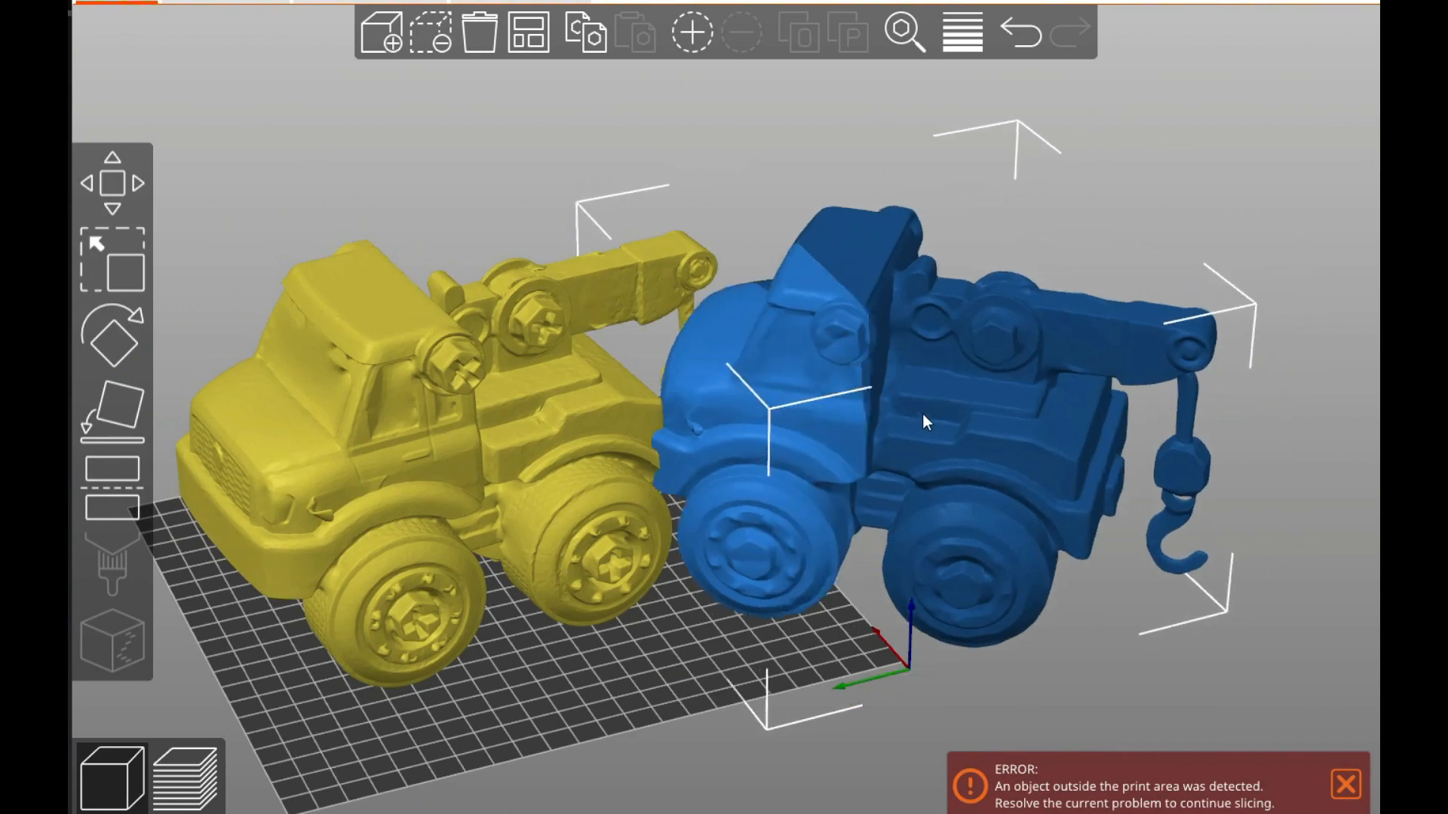
- Orbit the view and move one truck model beside the other
{"action": "left_click_drag", "start_coordinate": [923, 423], "coordinate": [997, 374]}
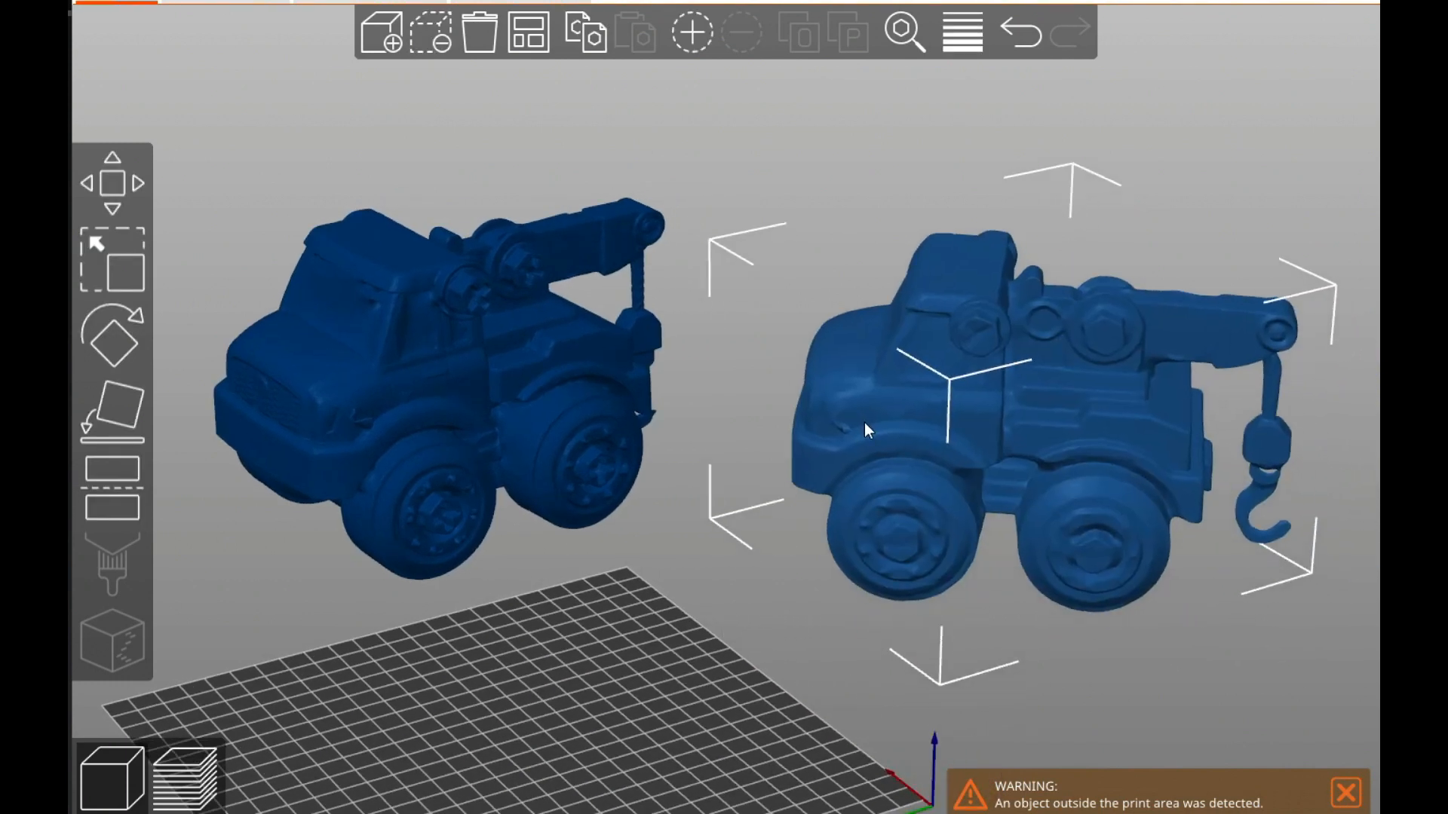
{"action": "mouse_move", "coordinate": [1006, 381]}
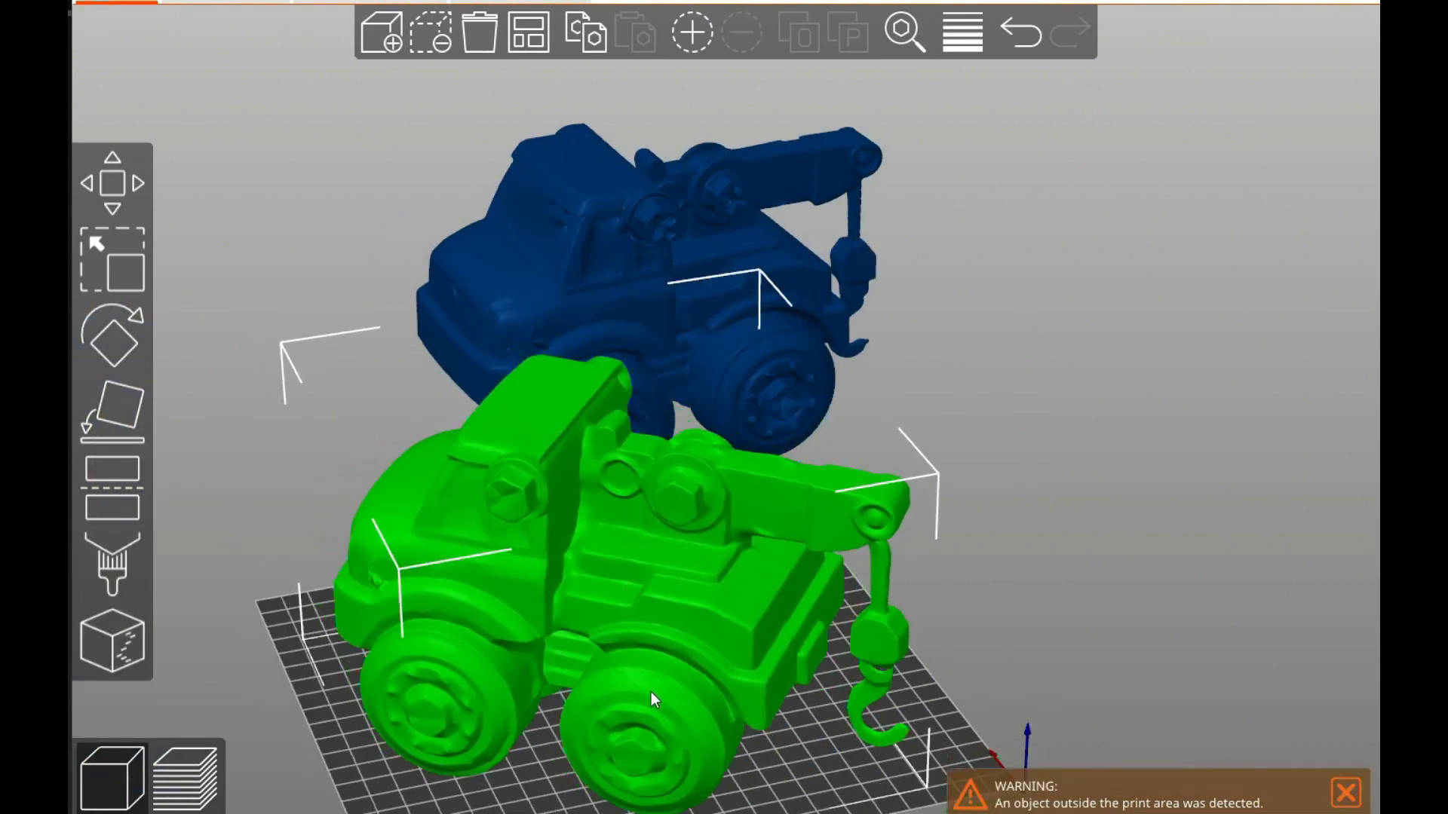
{"action": "left_click_drag", "start_coordinate": [651, 699], "coordinate": [1200, 351]}
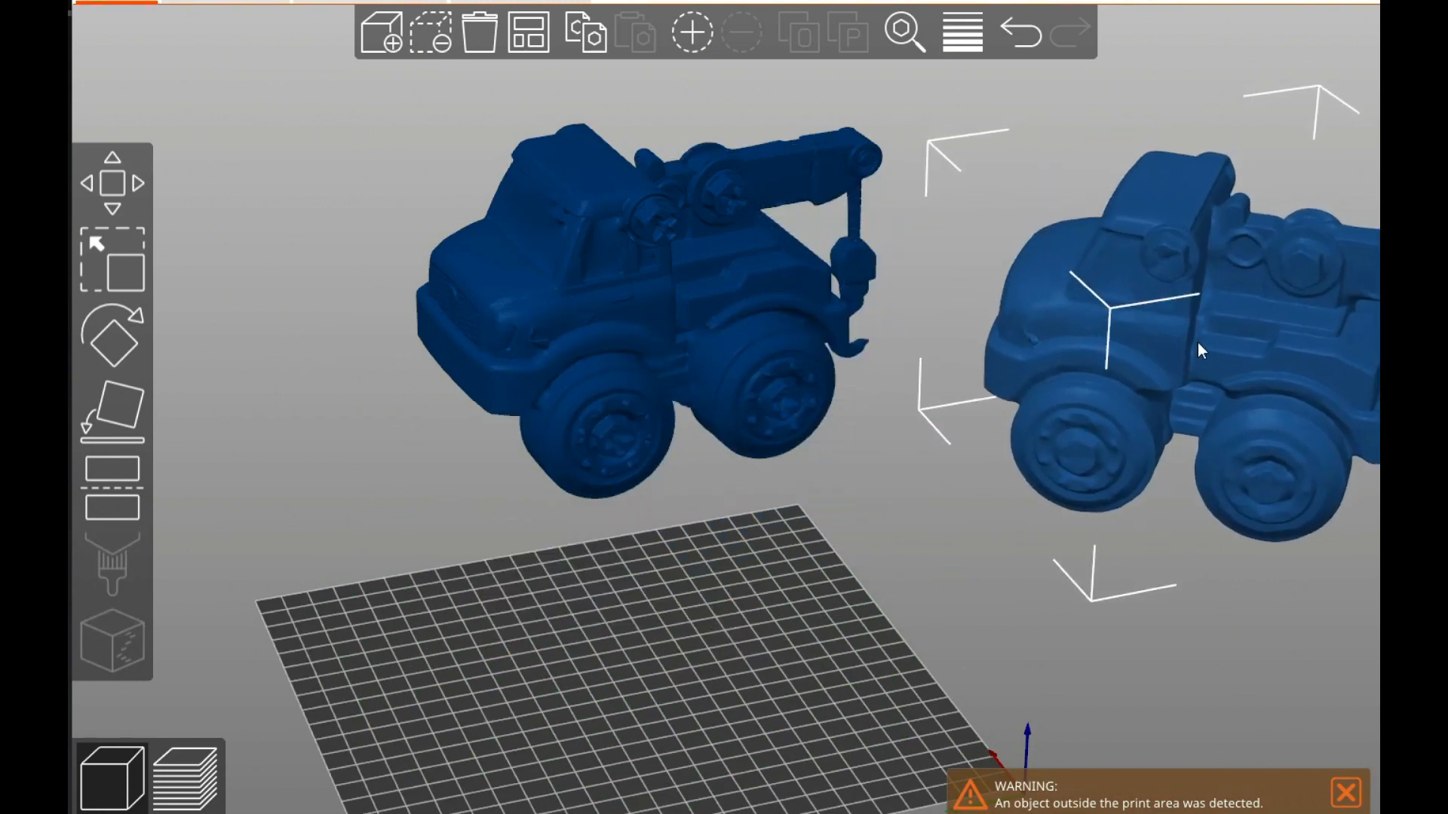